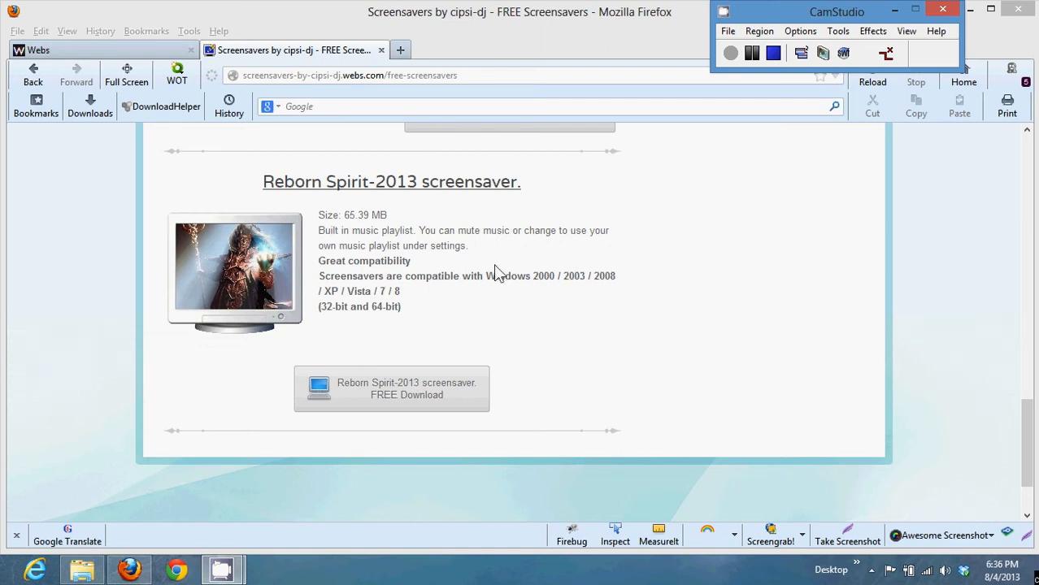
mouse_move(447, 328)
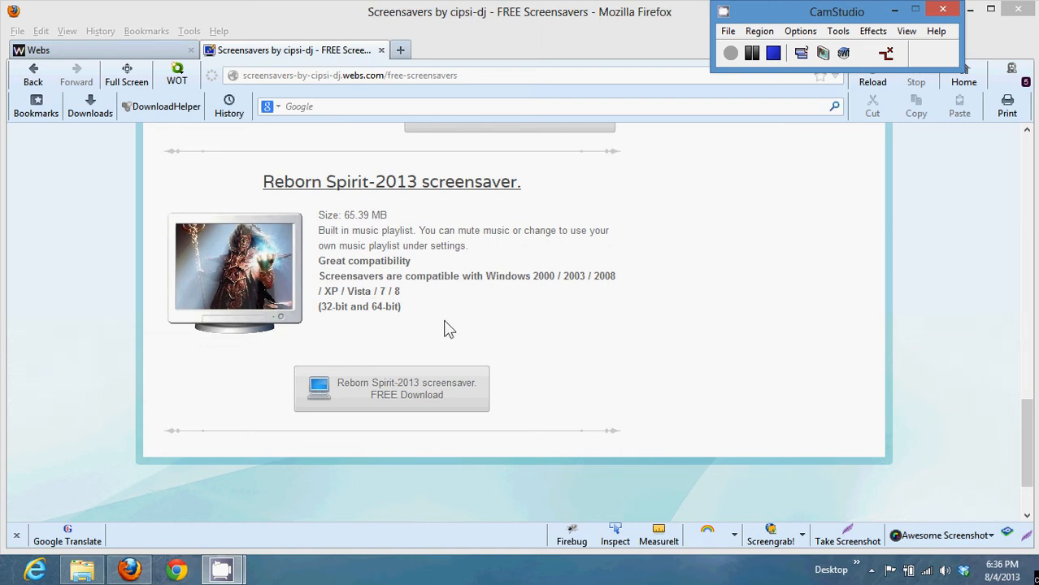
mouse_move(418, 332)
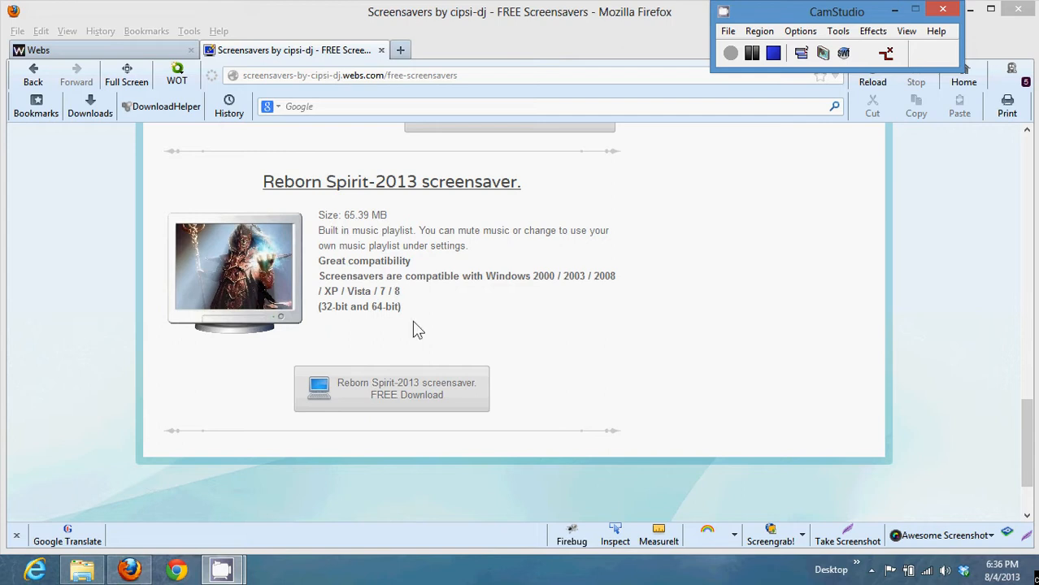
- Download the Reborn Spirit-2013 installer to Documents, replacing the existing copy
click(390, 389)
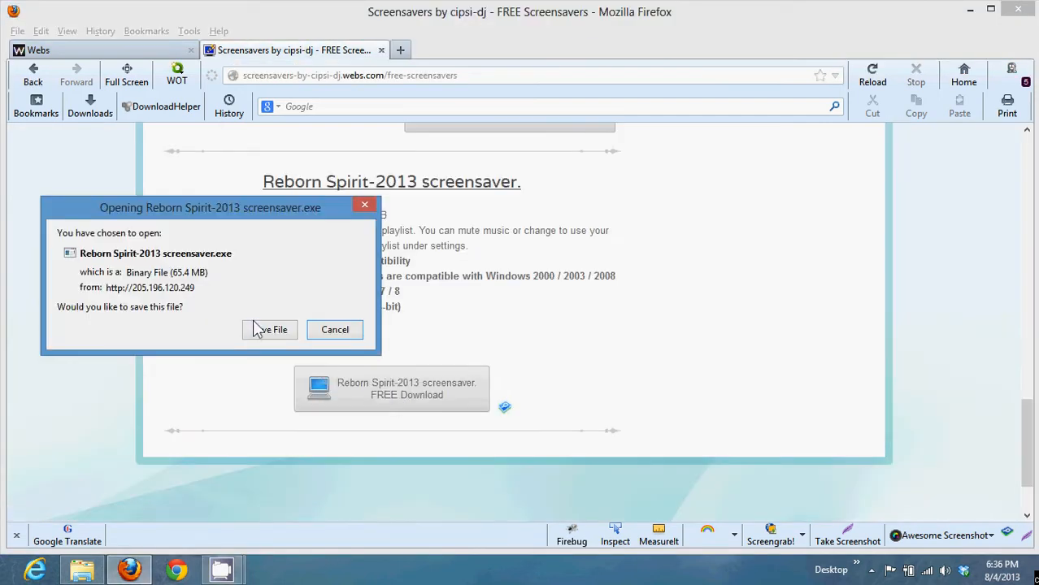
click(270, 328)
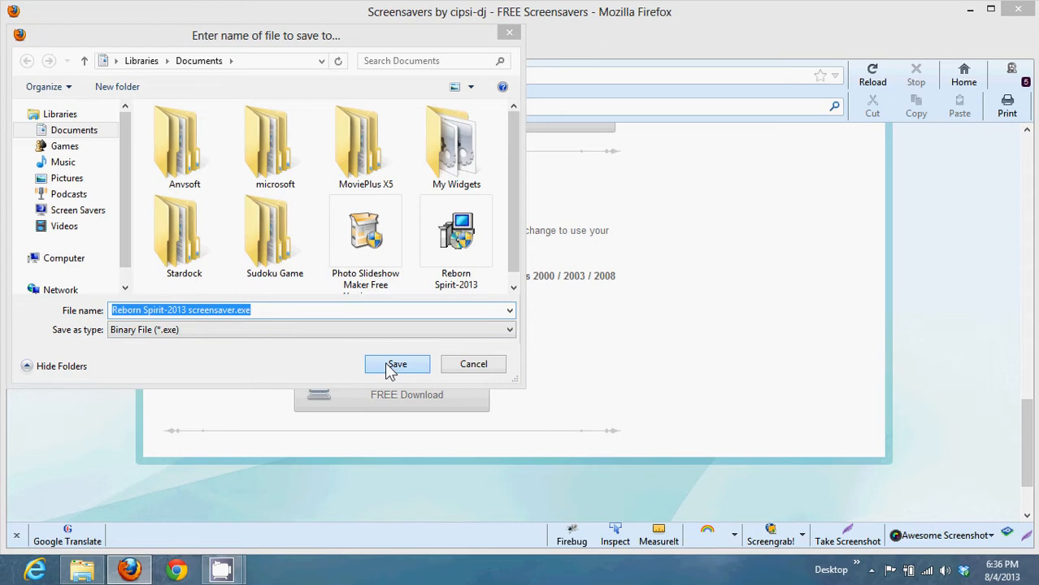
click(397, 364)
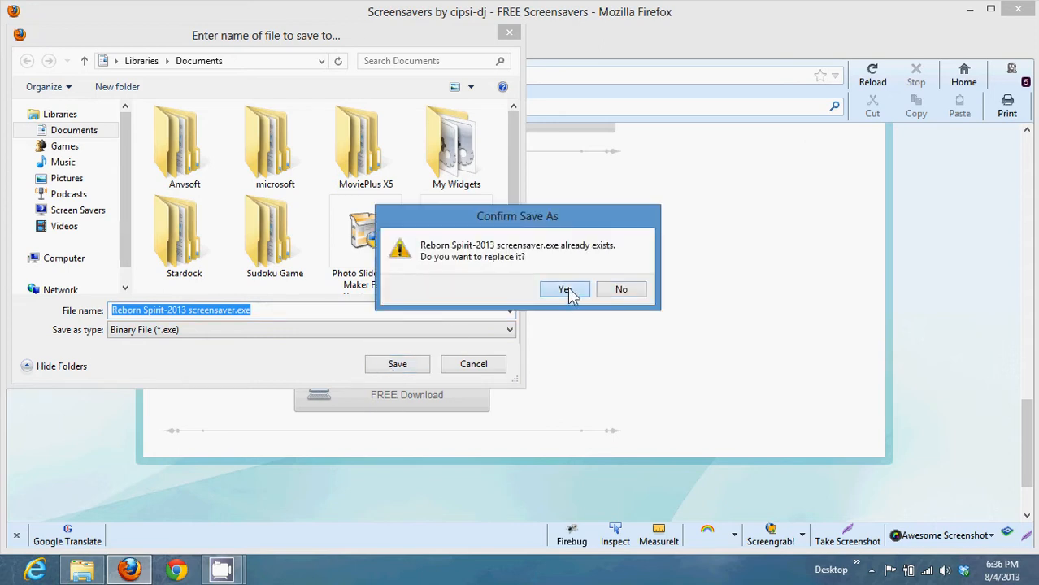
click(564, 289)
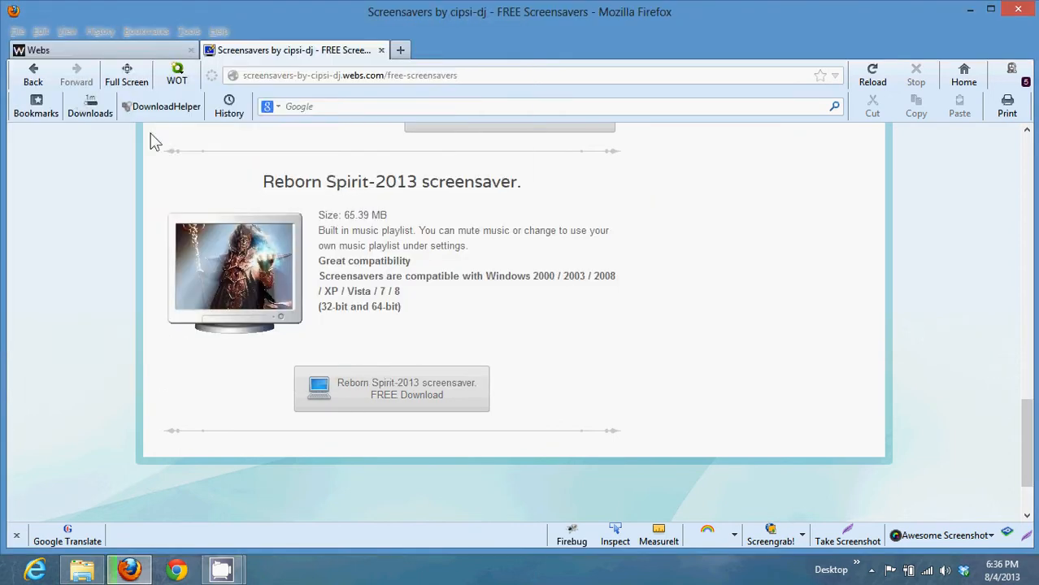
mouse_move(90, 107)
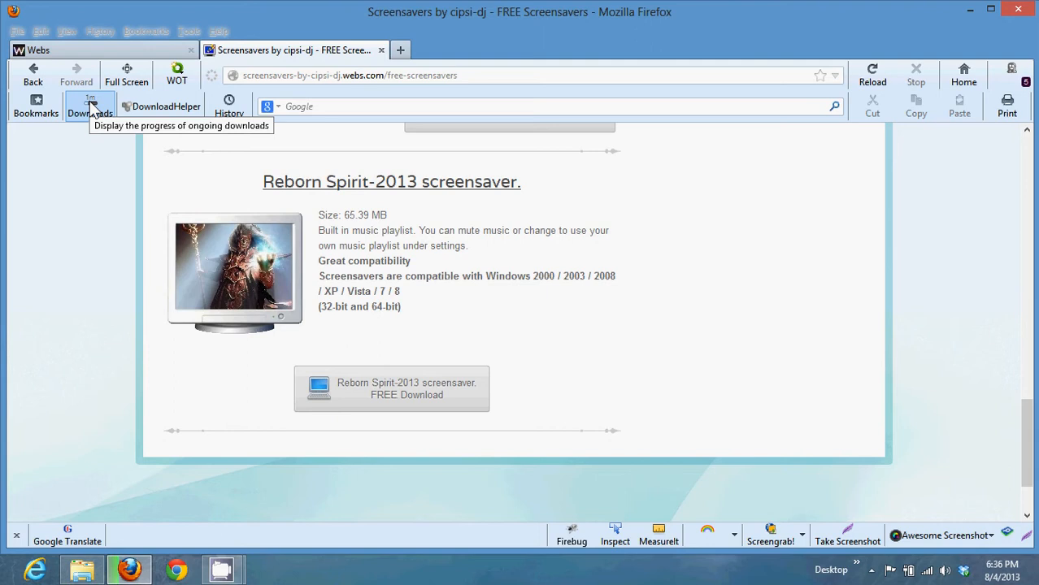
- Clear the old entry from Firefox's downloads list while the installer keeps downloading
click(90, 106)
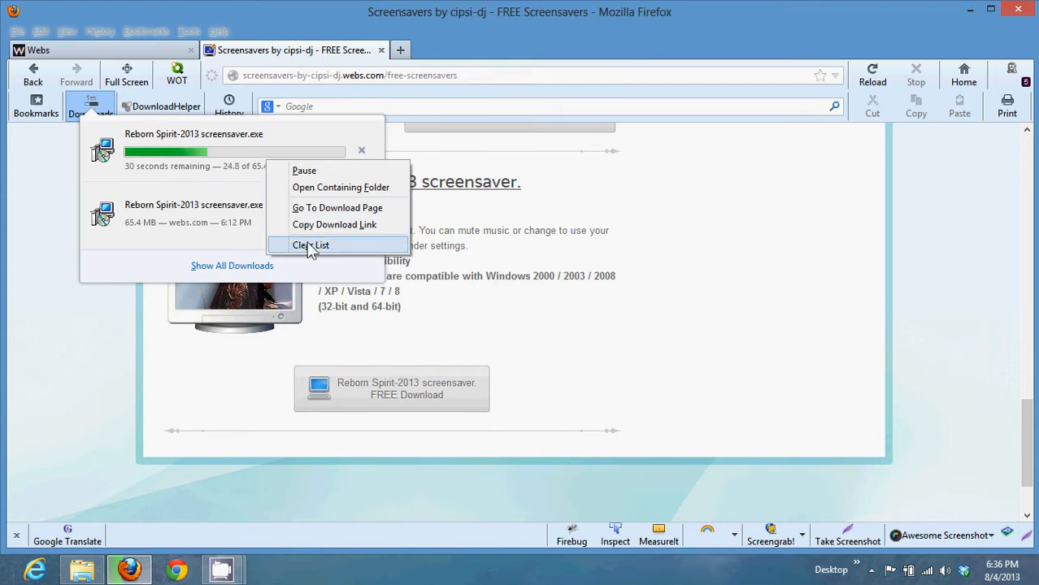
click(312, 244)
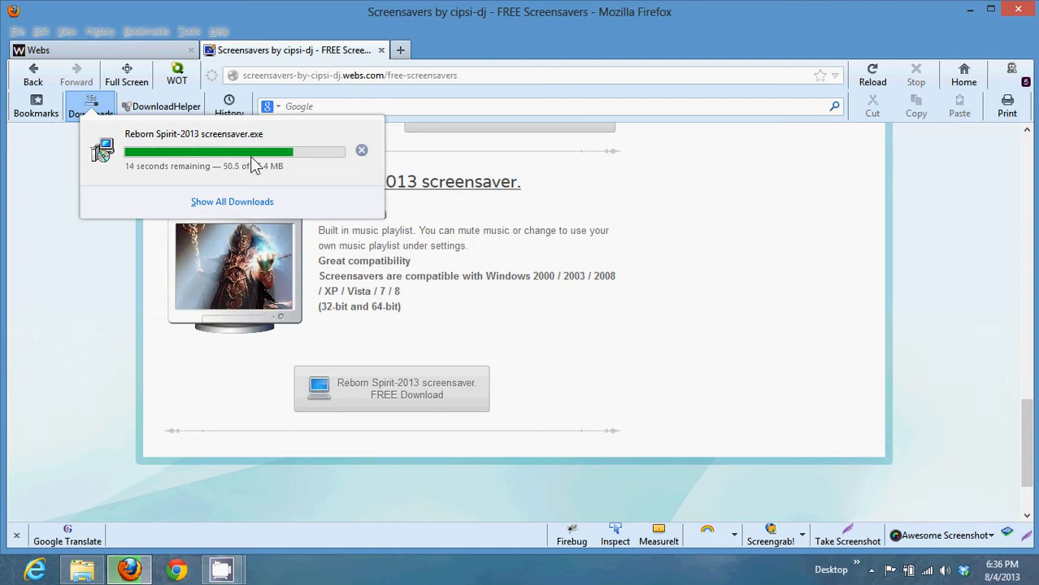
mouse_move(300, 165)
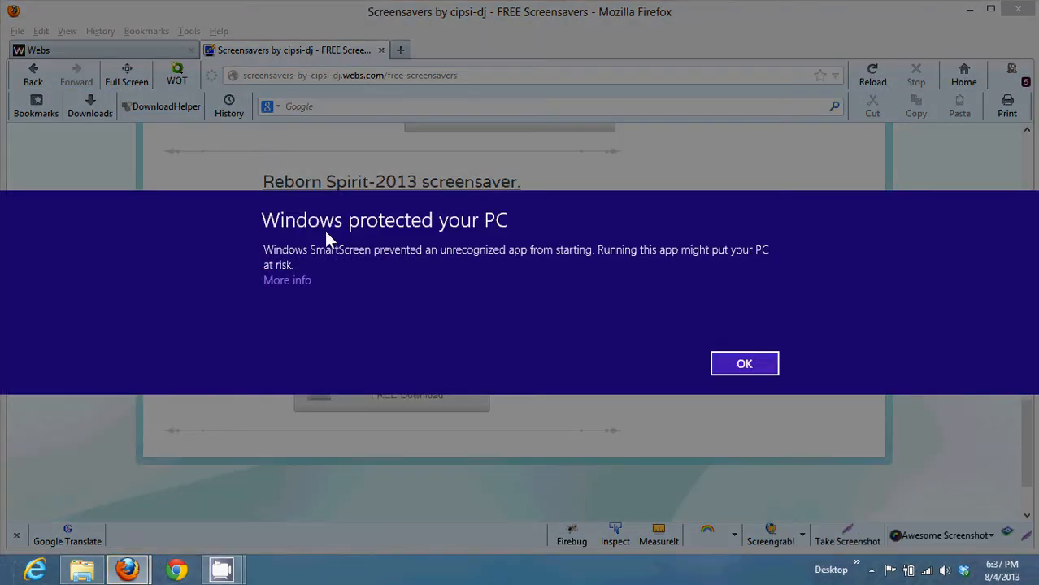
mouse_move(436, 241)
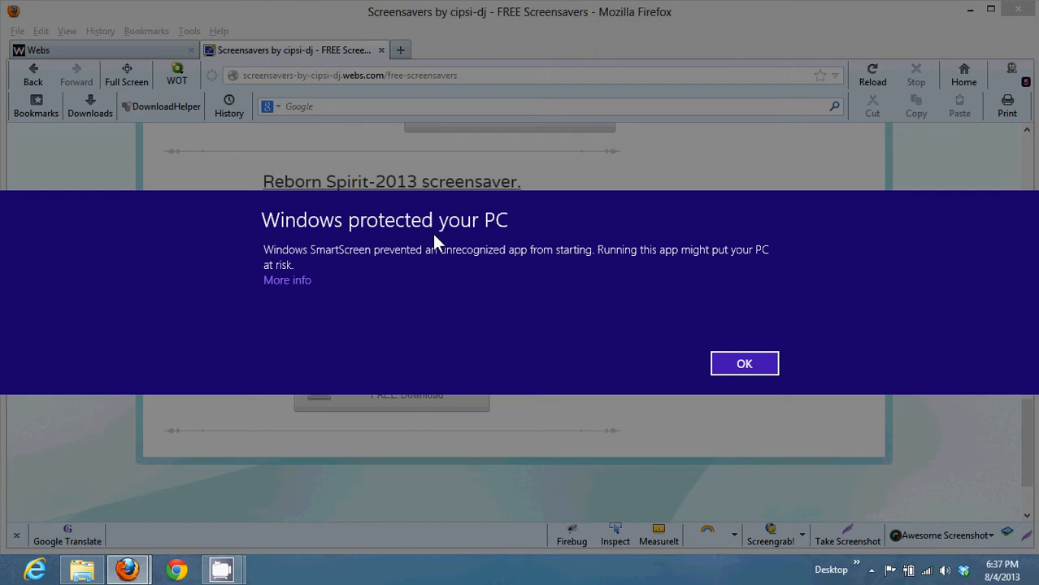
mouse_move(295, 286)
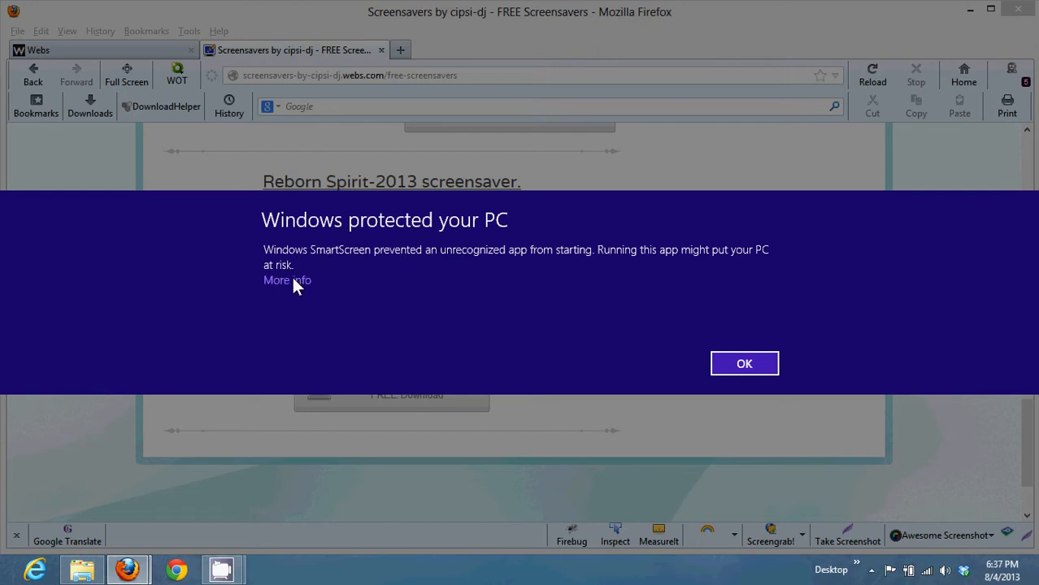
- Bypass the SmartScreen warning and run the installer anyway
click(286, 280)
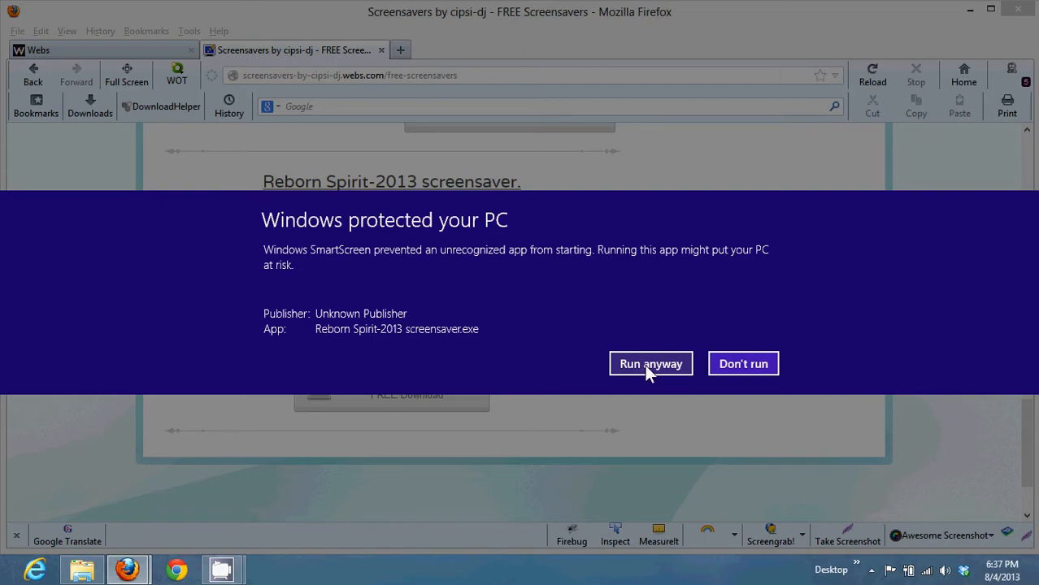
click(651, 364)
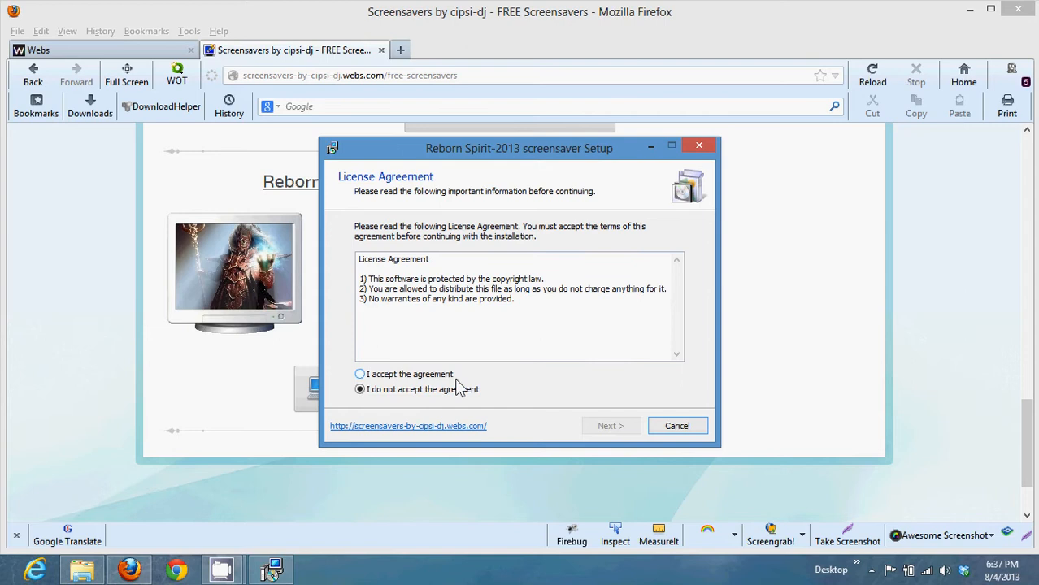
- Accept the license agreement and start installing into C:\WINDOWS\
click(359, 374)
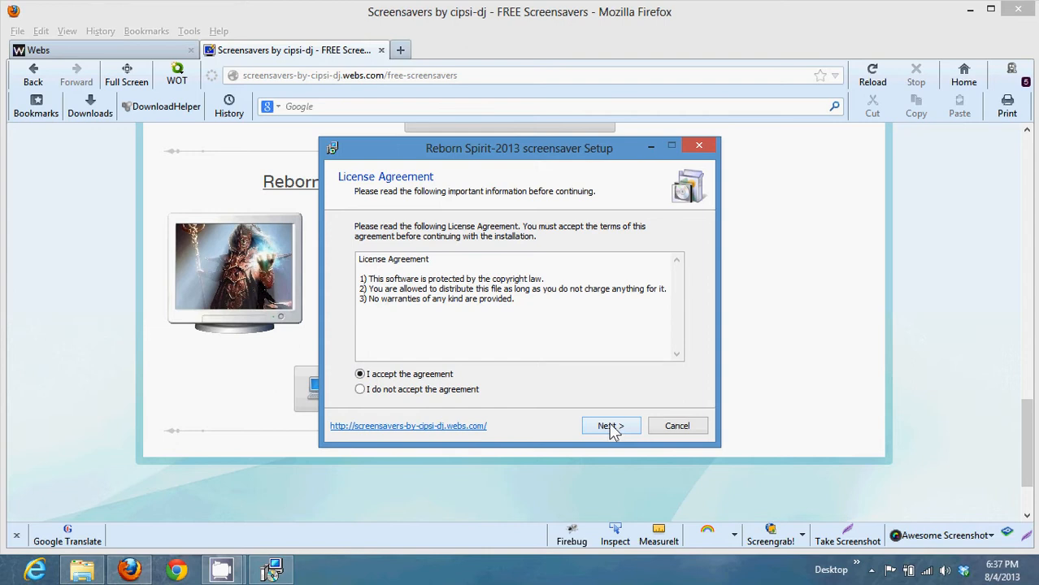
click(612, 426)
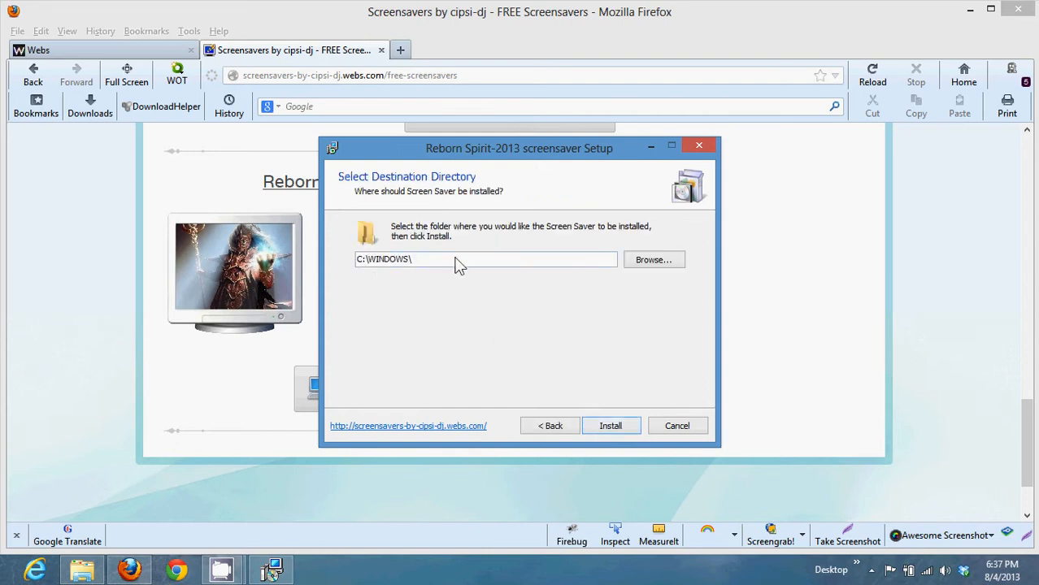
mouse_move(626, 413)
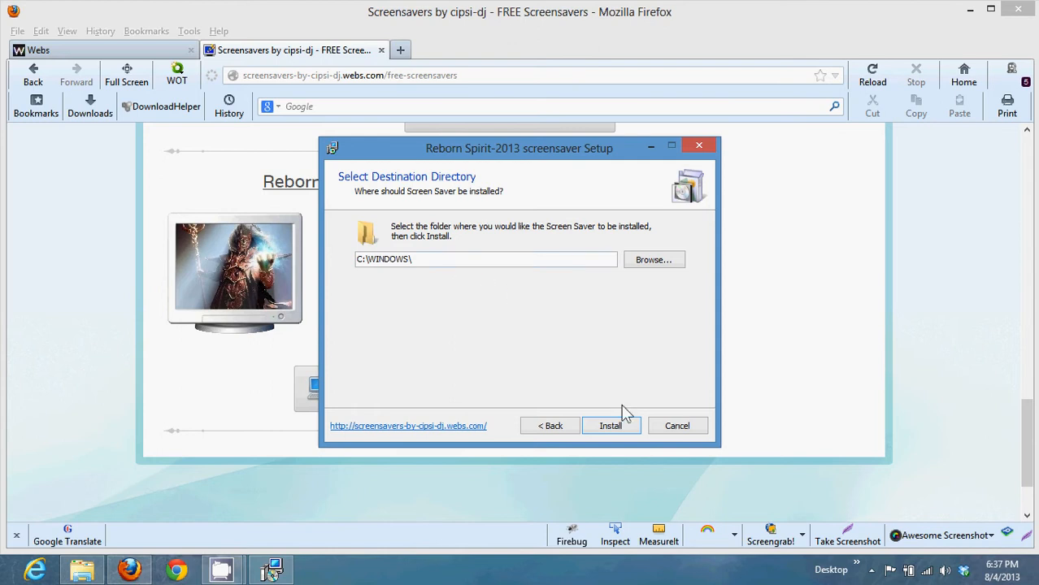
click(611, 426)
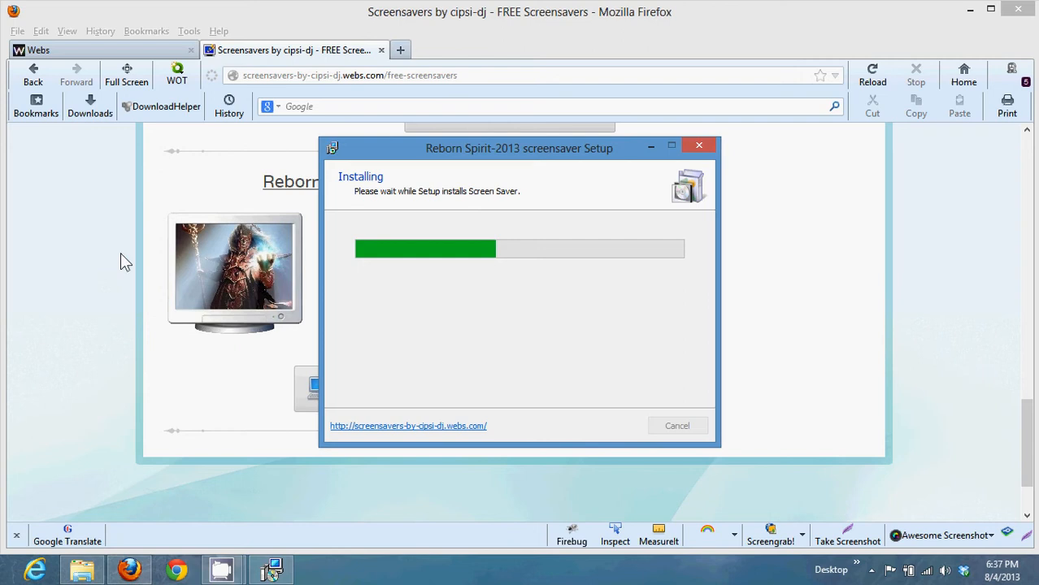
mouse_move(156, 400)
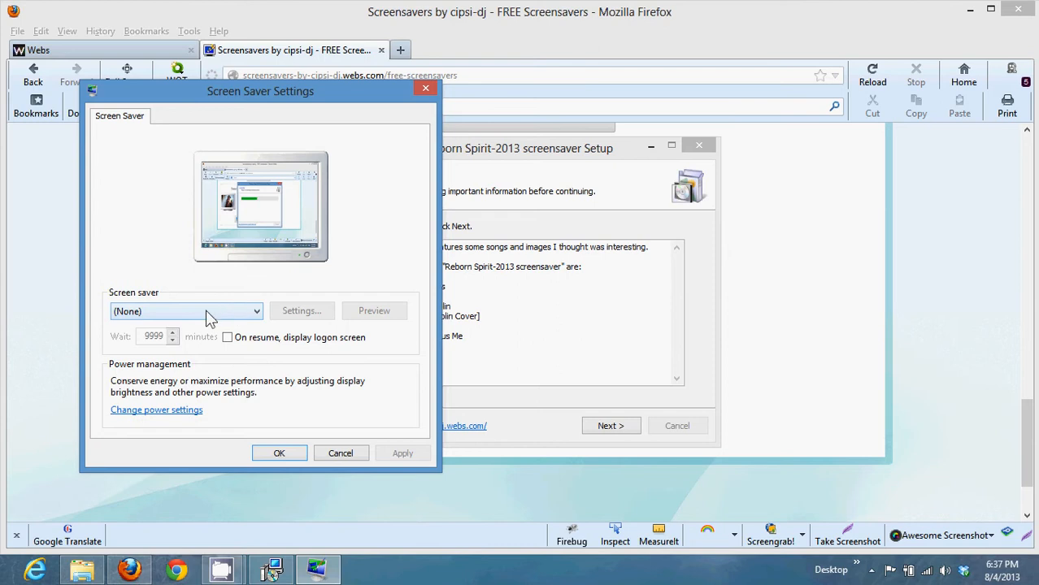
- Choose Reborn Spirit-2013 screensaver from the screen saver list and open its Settings
click(186, 312)
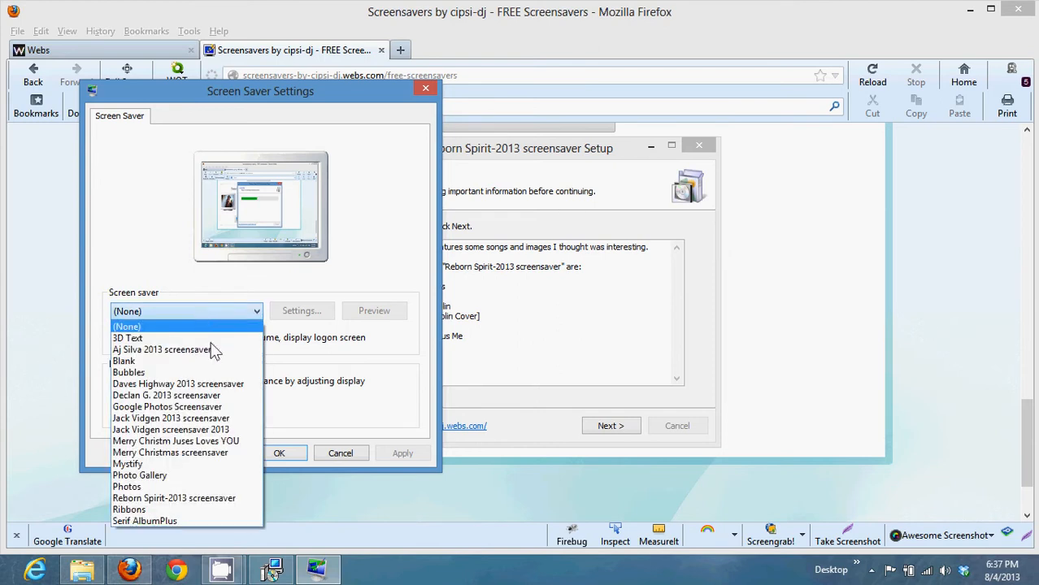
mouse_move(176, 312)
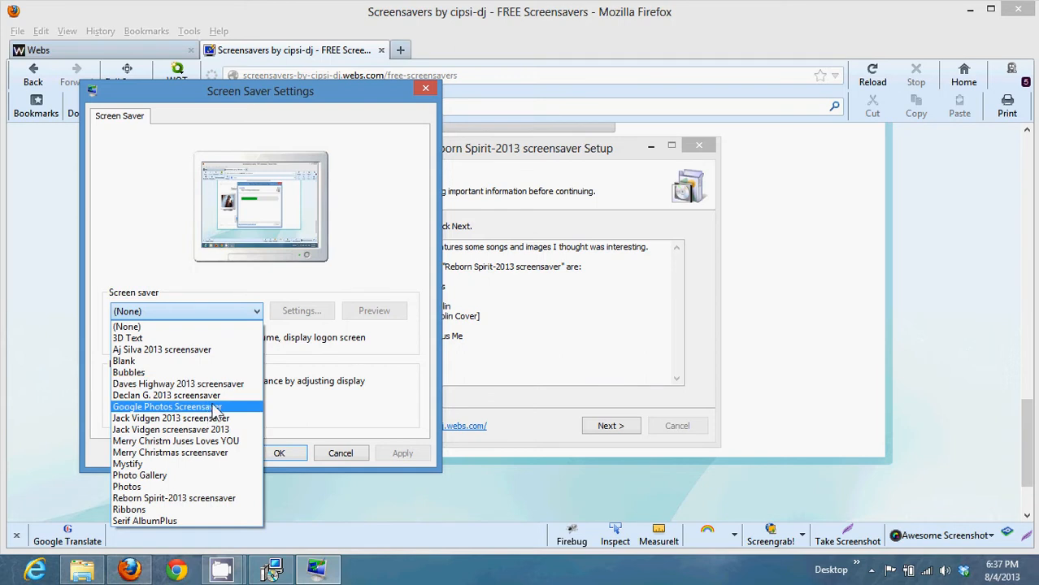
mouse_move(243, 413)
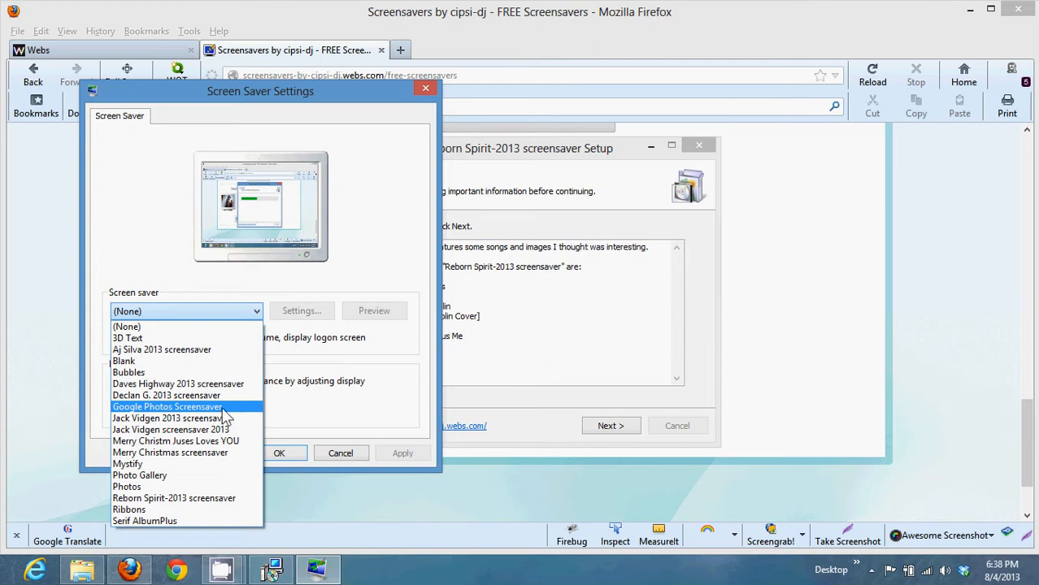
mouse_move(231, 415)
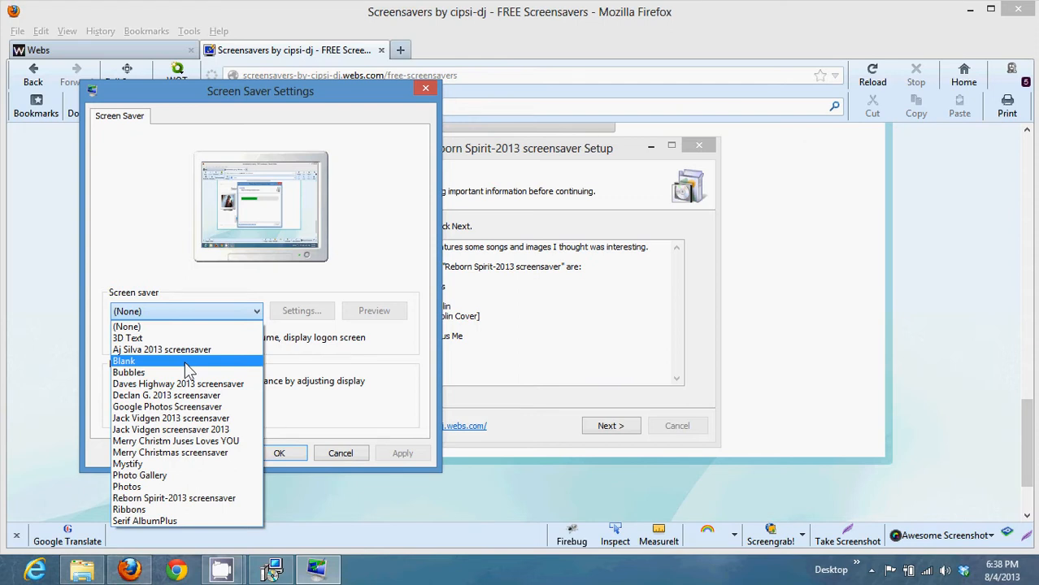
mouse_move(198, 370)
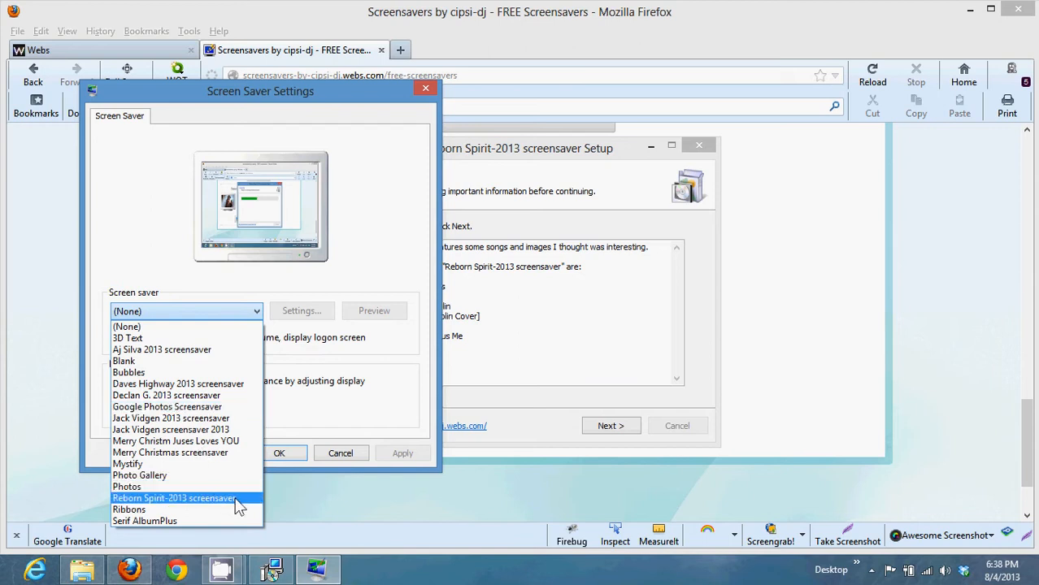
click(172, 497)
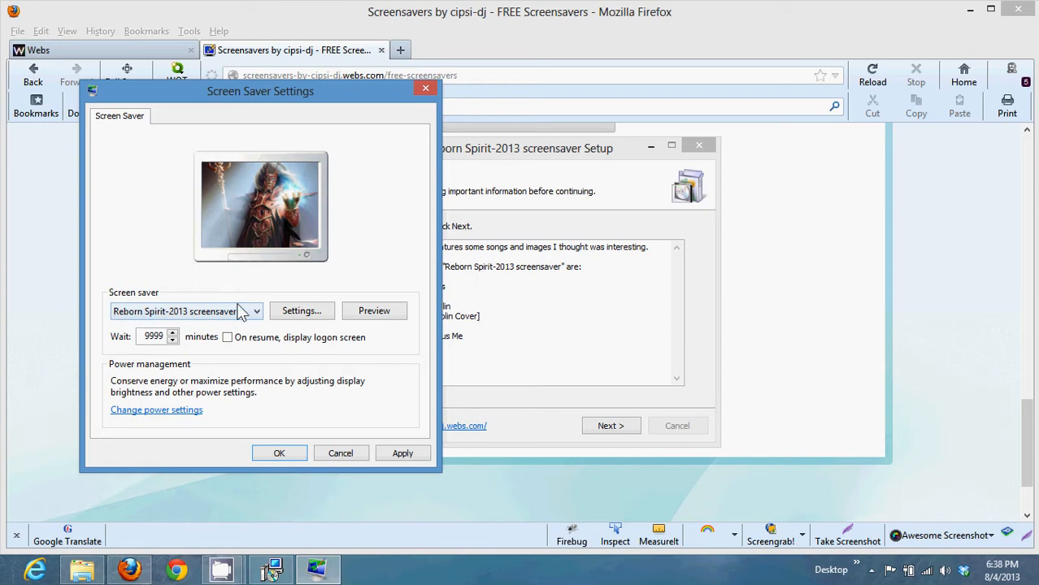
click(302, 311)
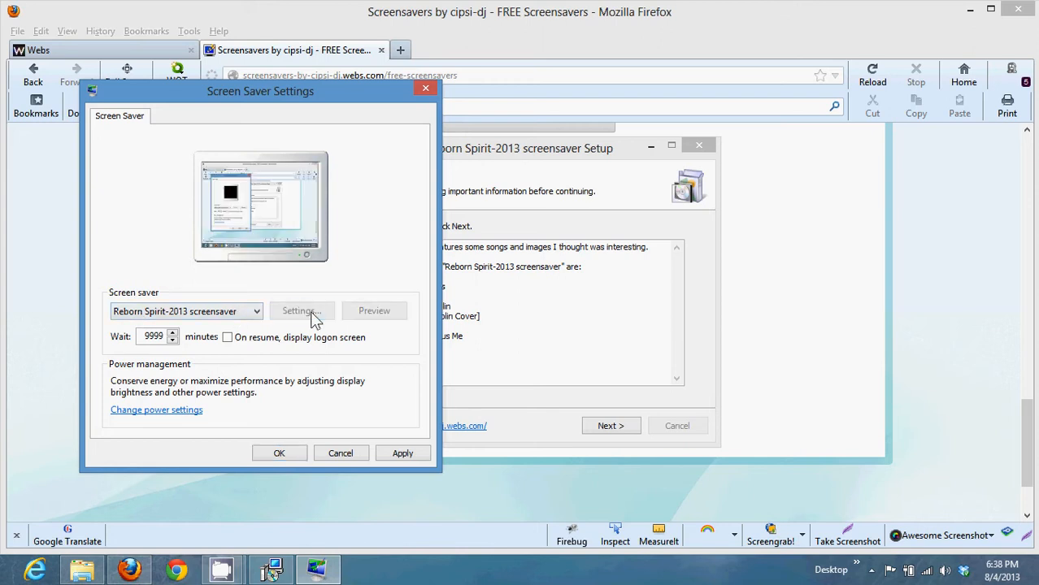
- On the Sound settings, switch music to 'Use my own playlist', bringing up My Playlist
click(301, 311)
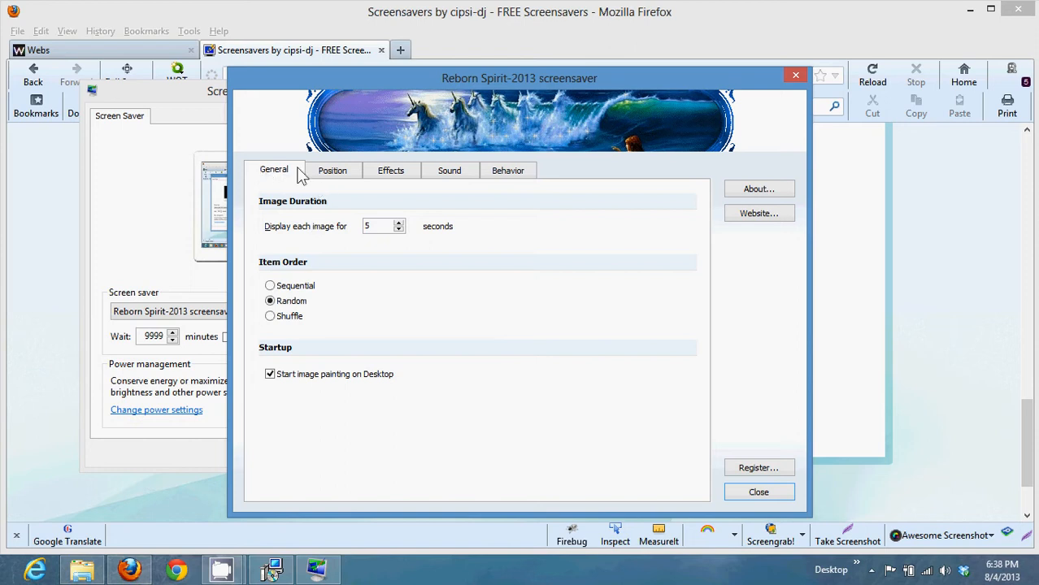
mouse_move(342, 175)
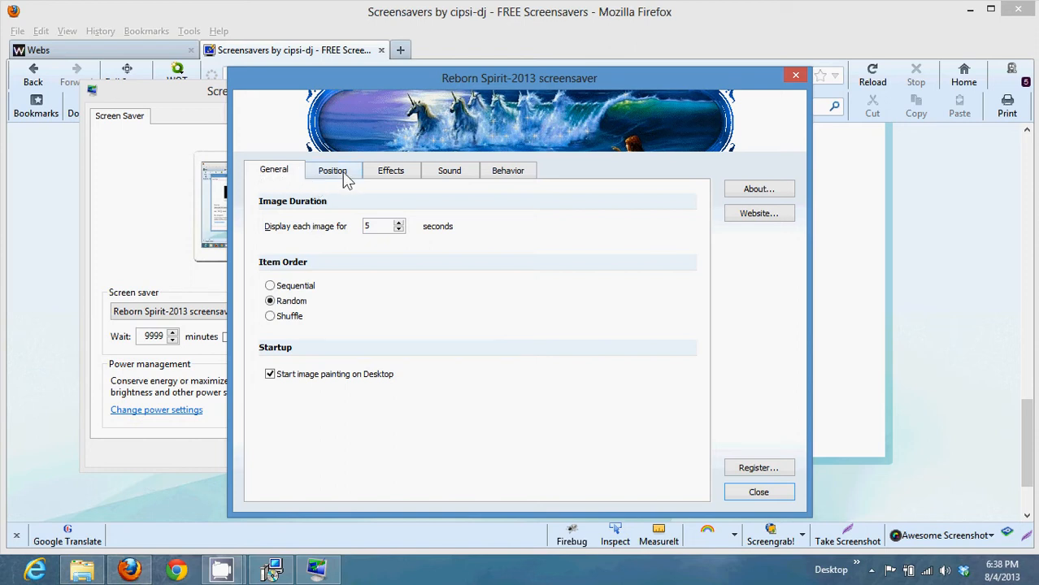
click(390, 171)
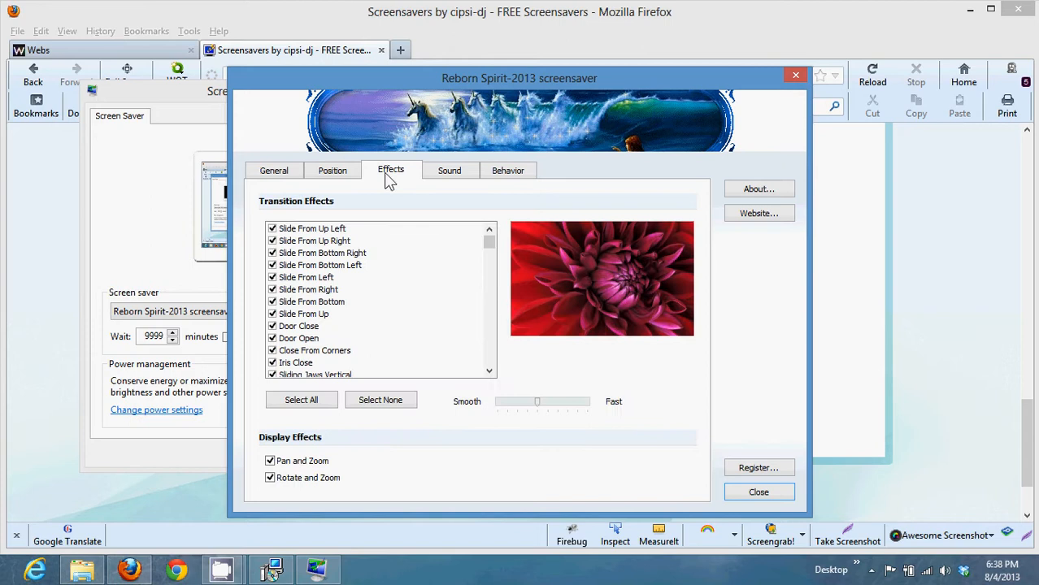
click(448, 170)
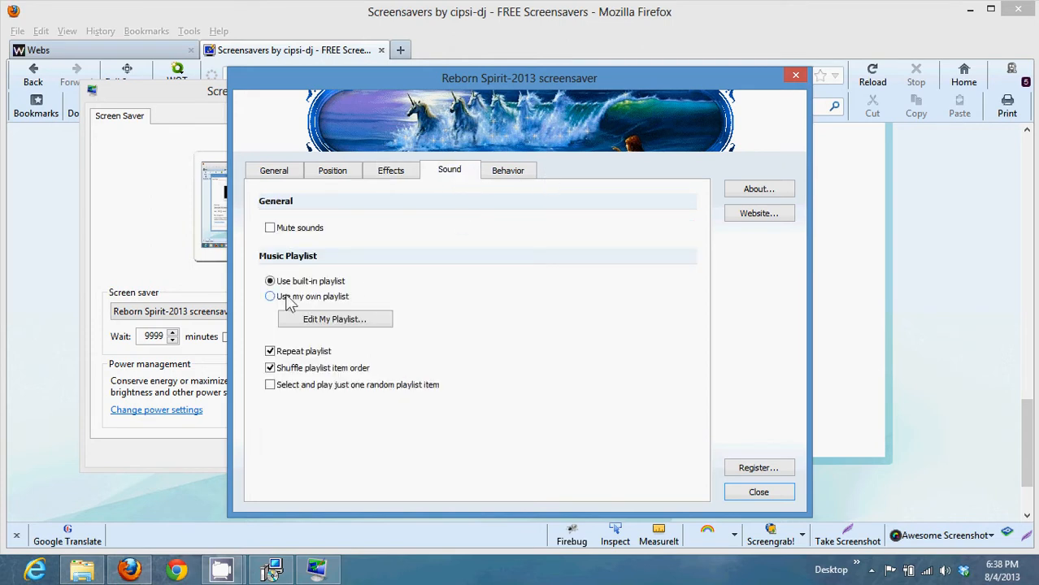
click(270, 296)
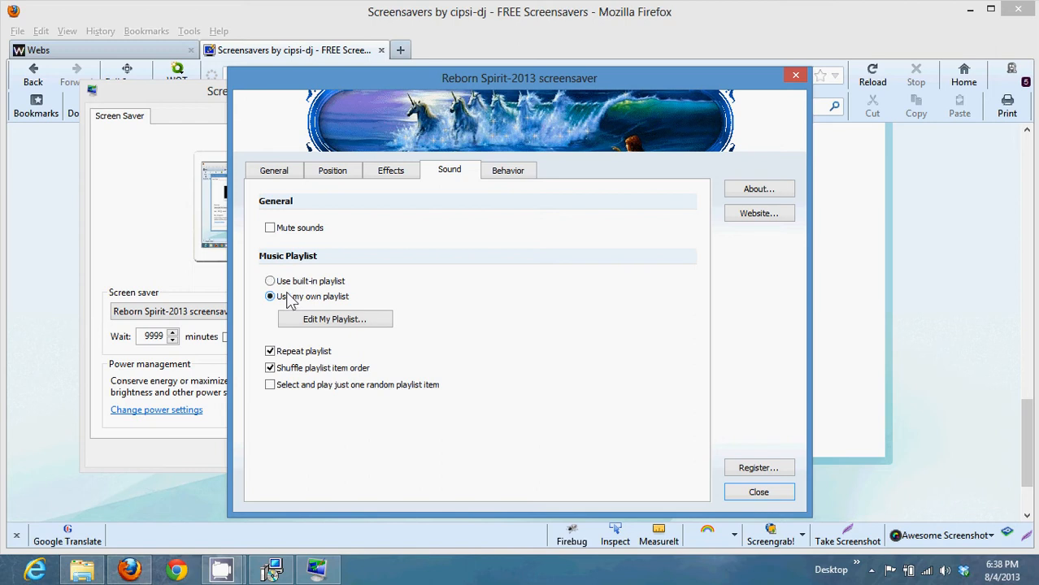
click(335, 318)
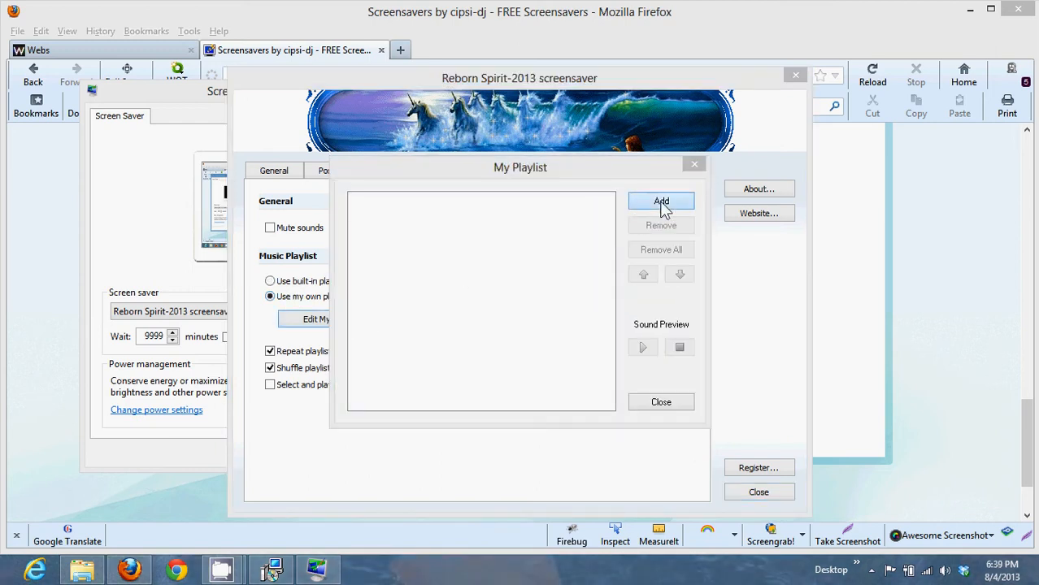
click(660, 202)
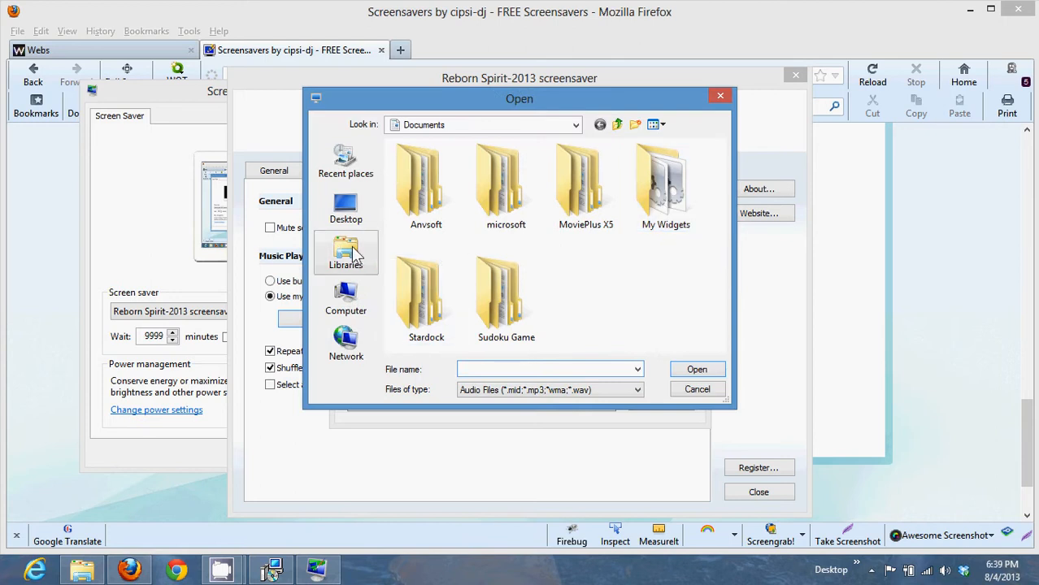
click(346, 252)
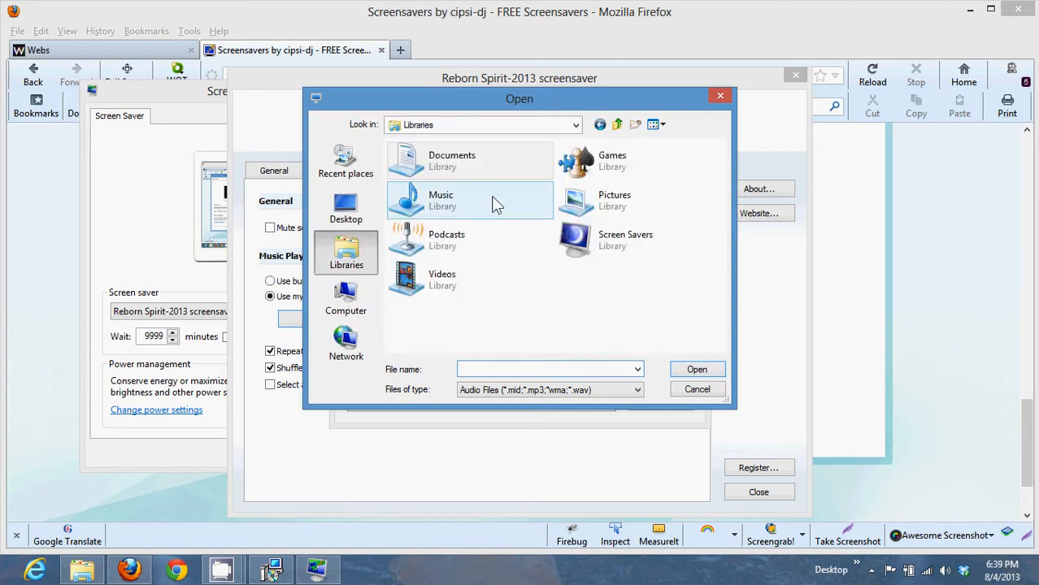
mouse_move(471, 201)
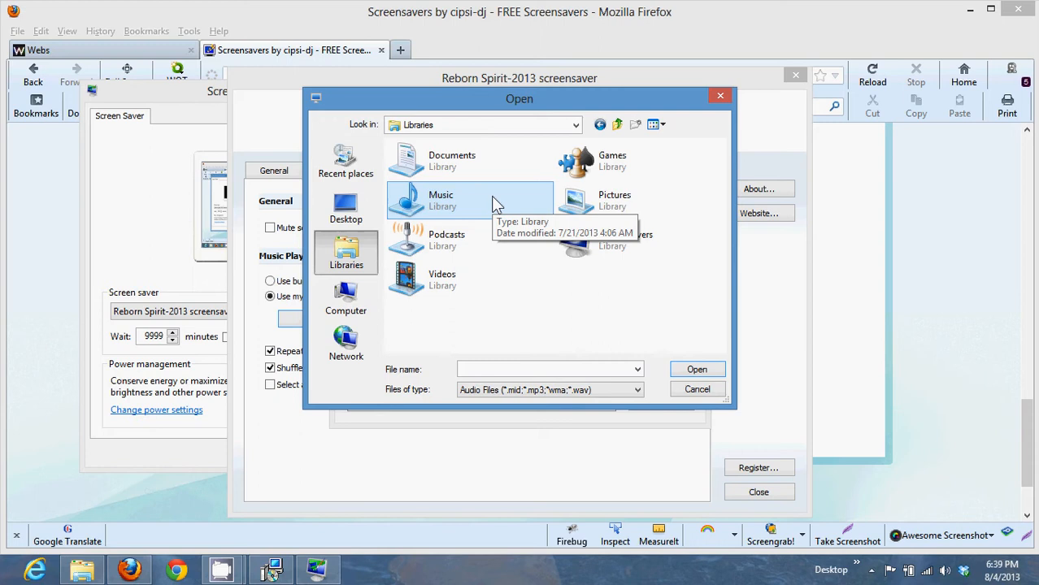
double_click(441, 199)
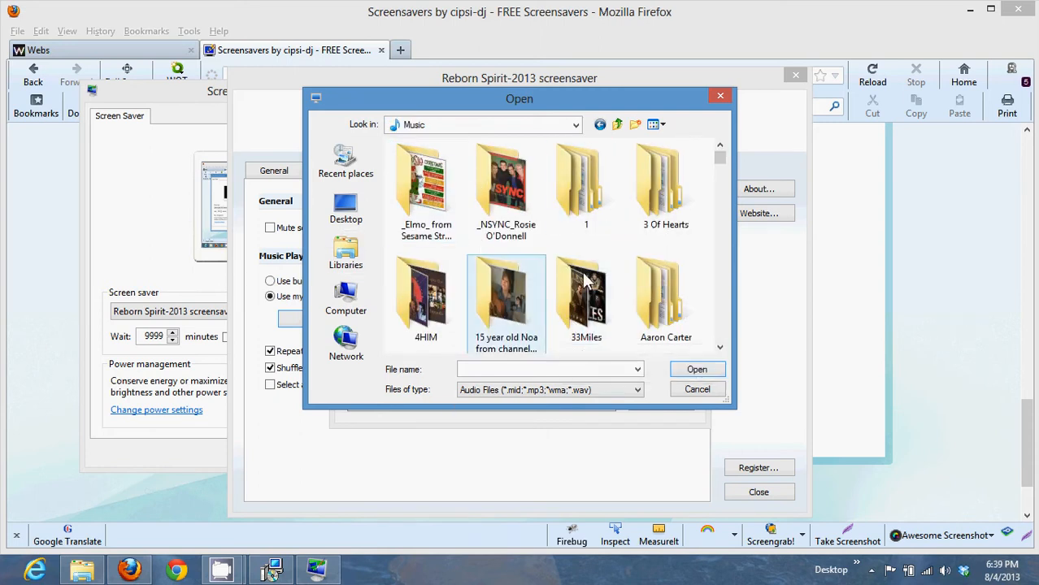
click(666, 296)
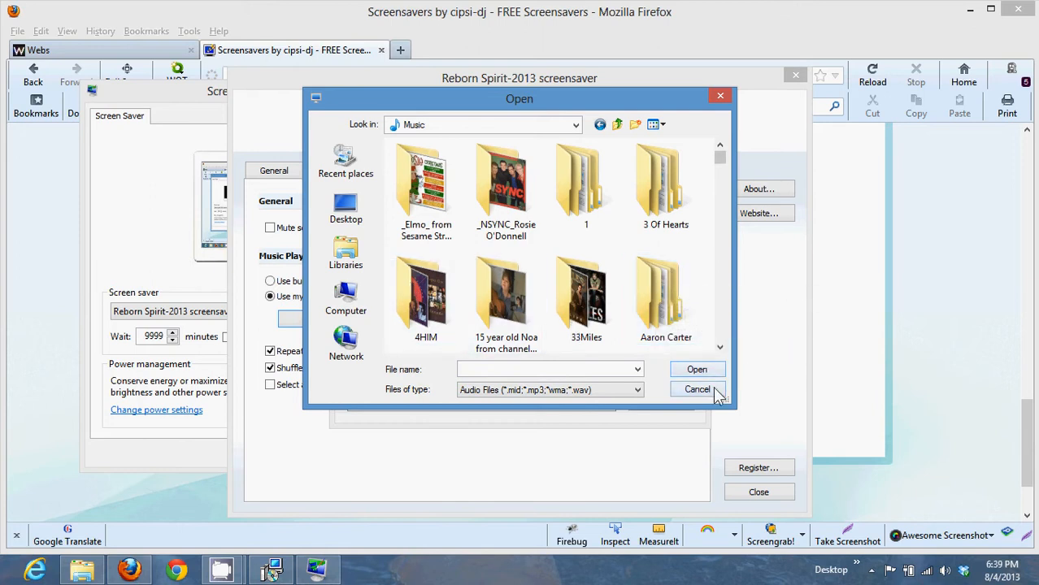
click(697, 390)
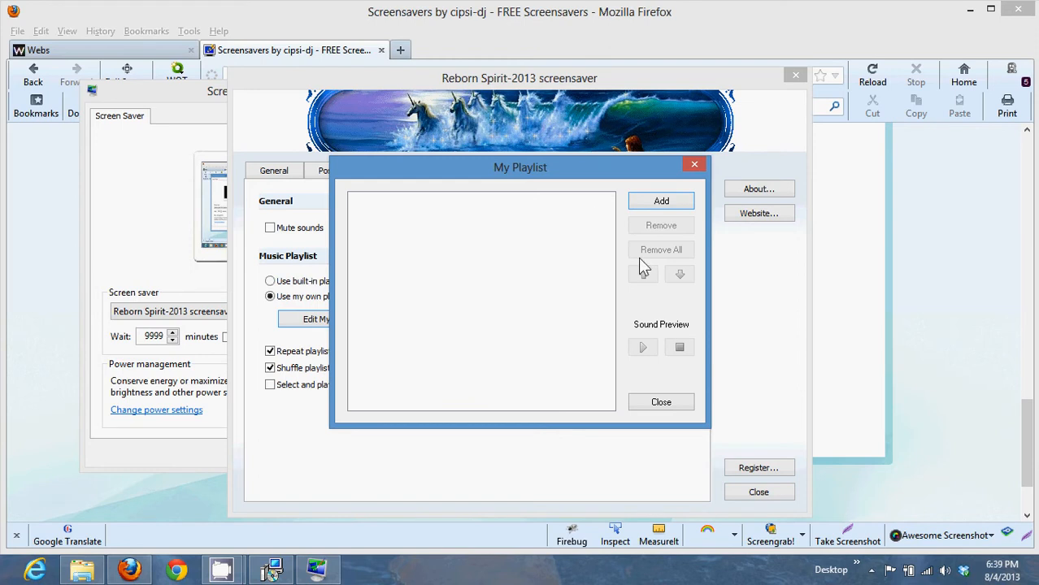
mouse_move(703, 273)
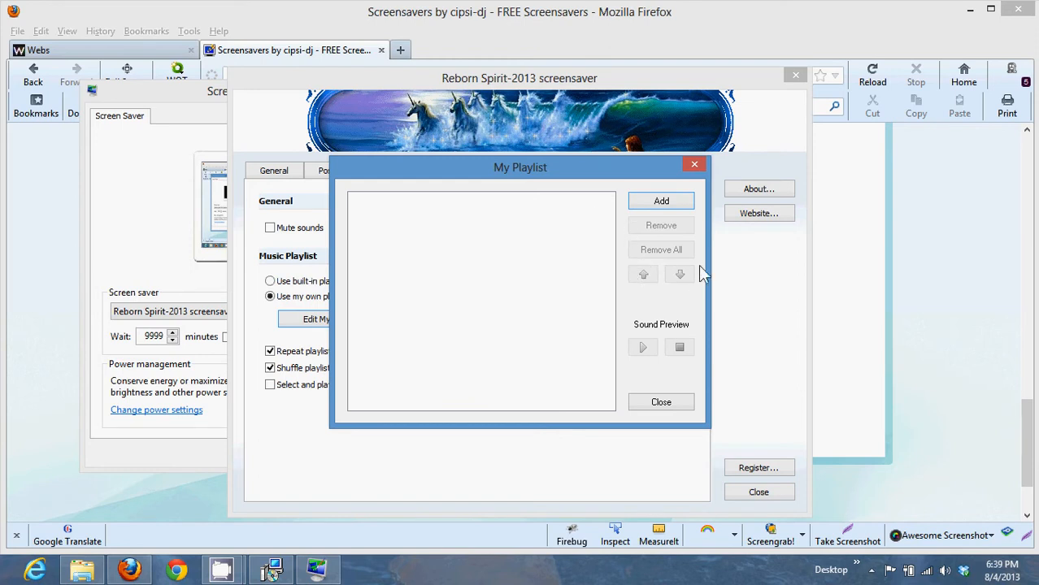
mouse_move(673, 293)
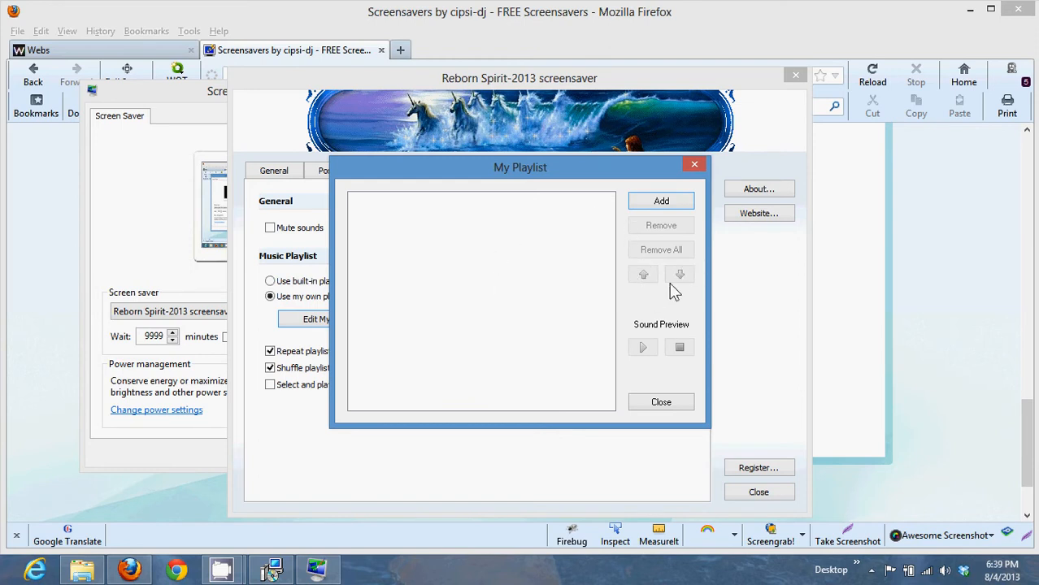
mouse_move(643, 275)
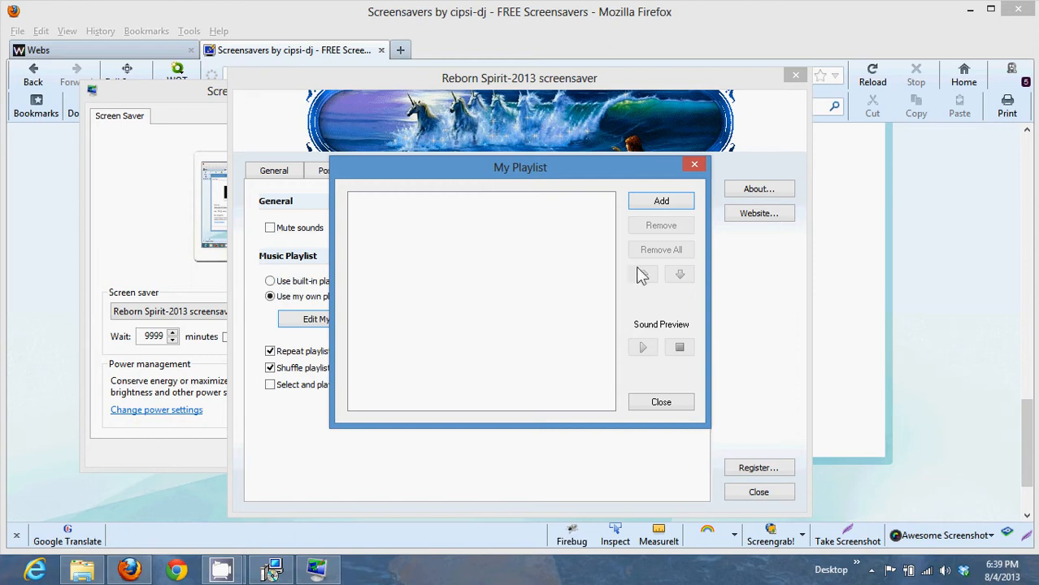
mouse_move(528, 257)
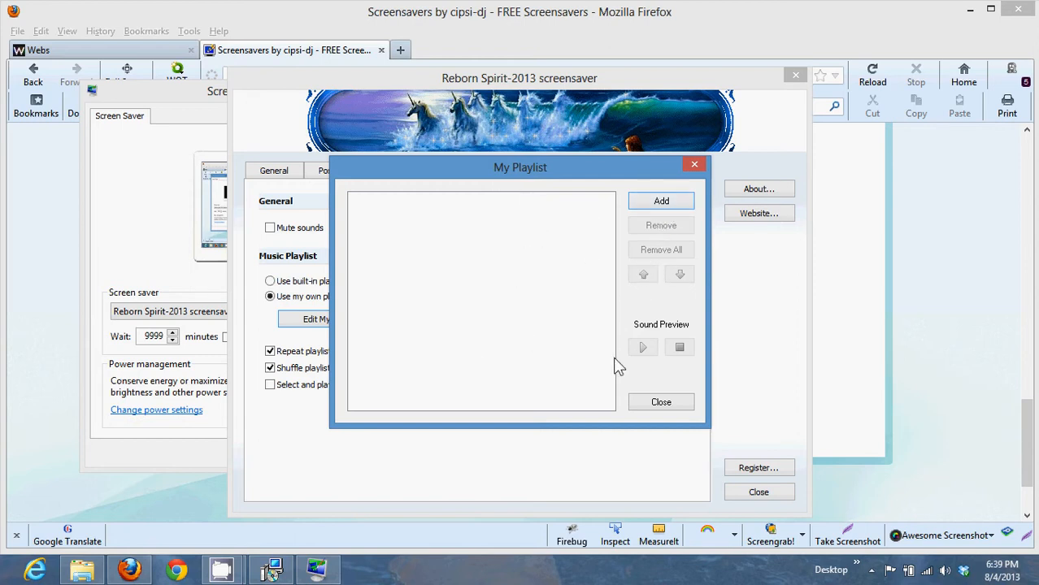
mouse_move(709, 355)
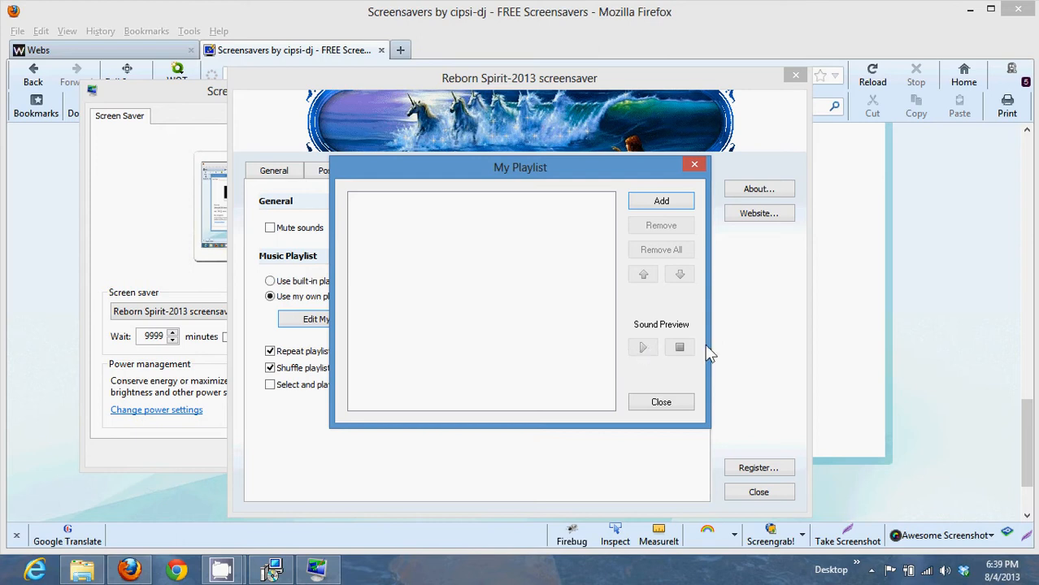
mouse_move(647, 236)
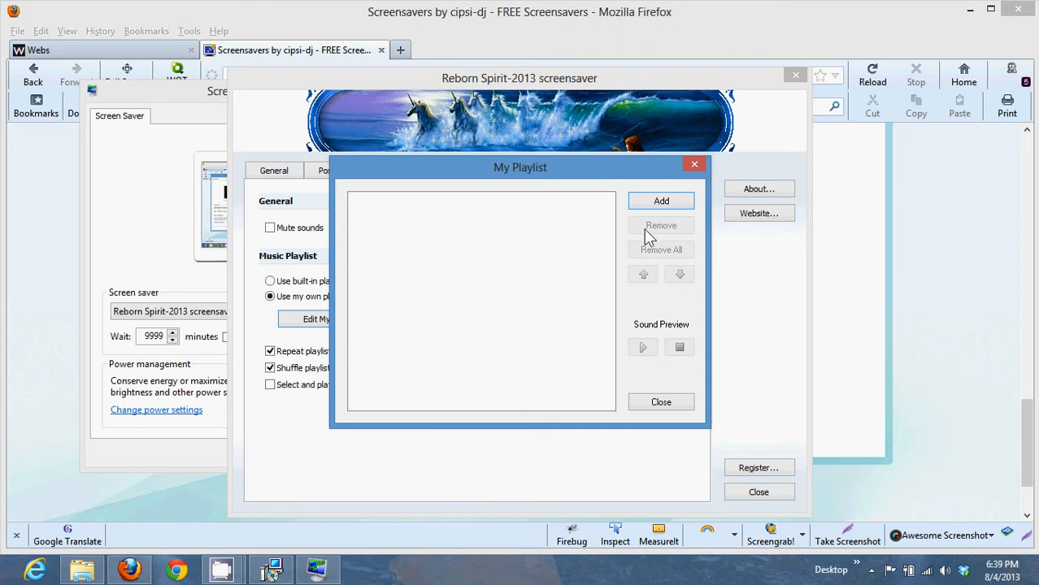
mouse_move(660, 296)
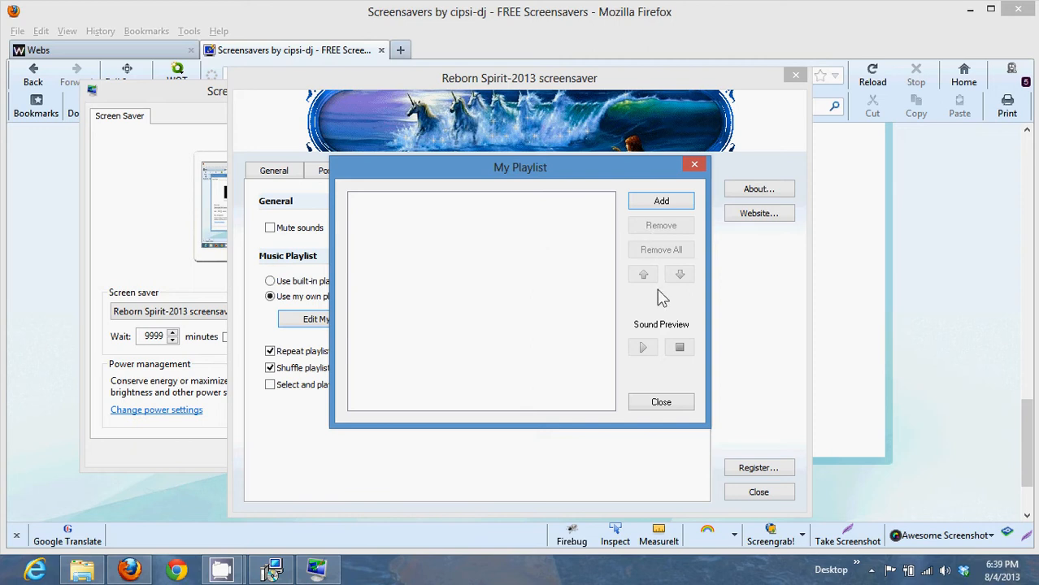
- Close the empty My Playlist window and switch to the Behavior exit conditions
click(660, 402)
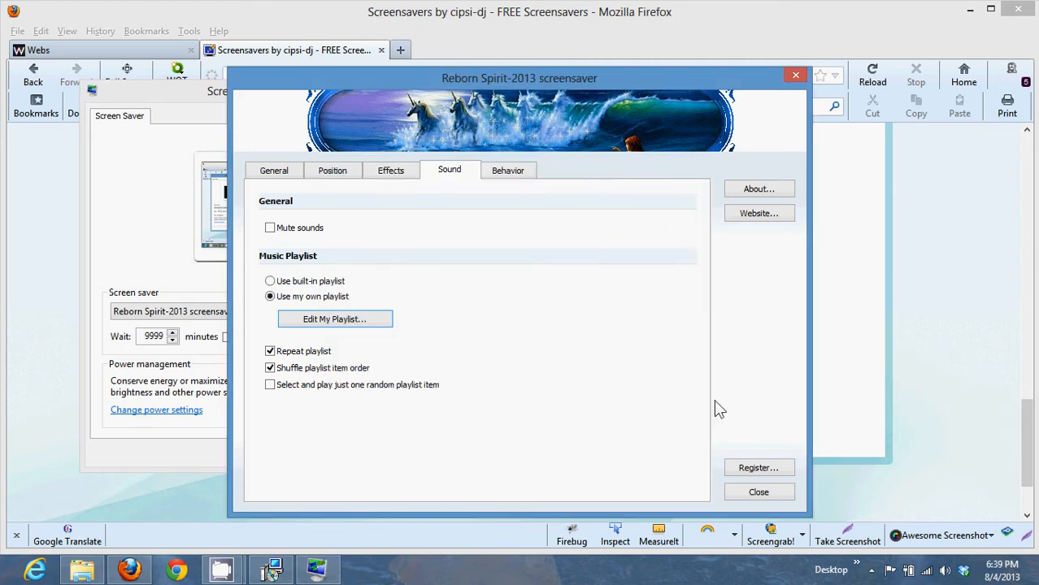
click(507, 171)
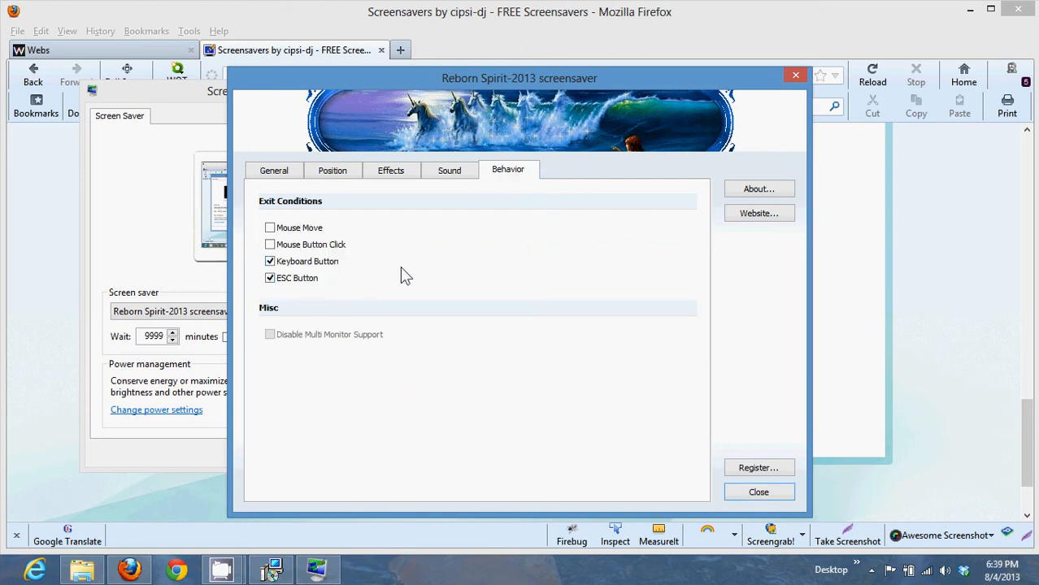
mouse_move(312, 267)
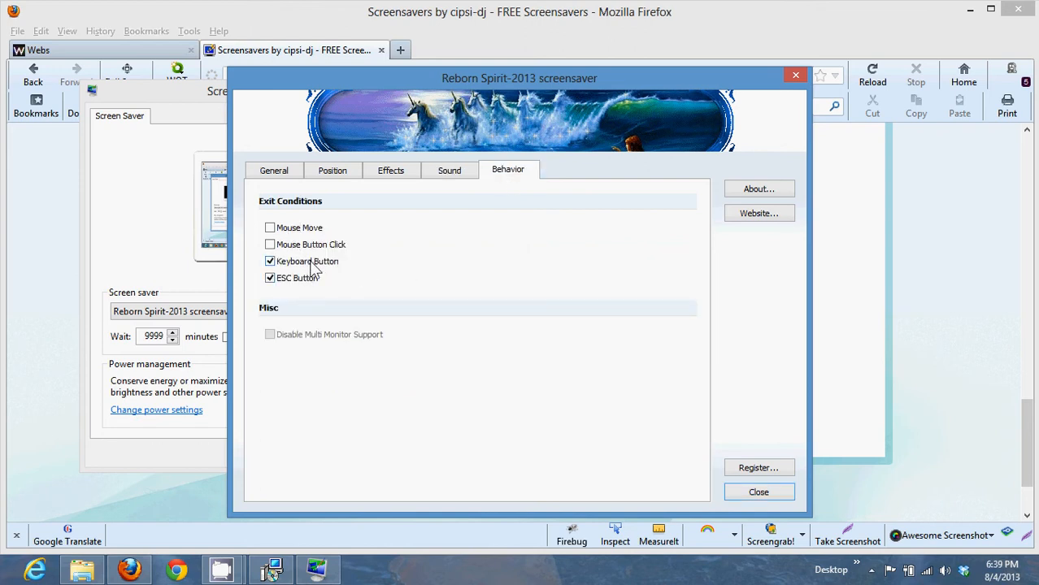
mouse_move(332, 273)
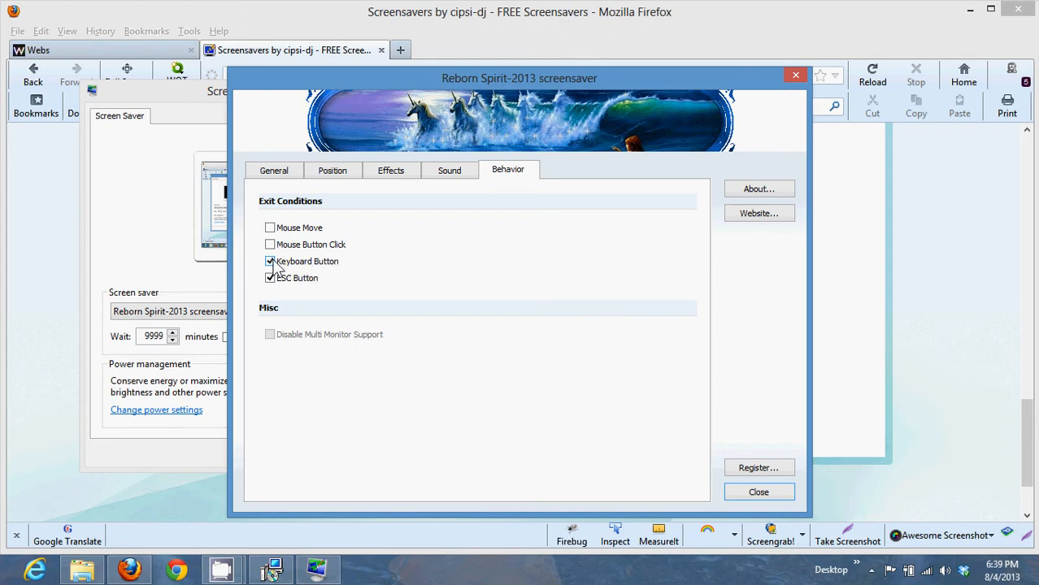
click(270, 260)
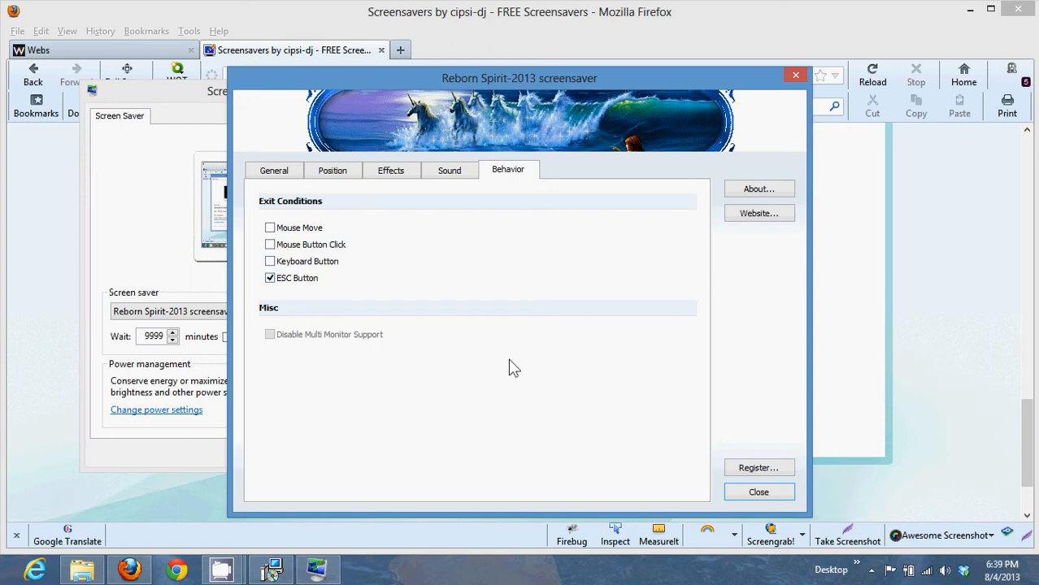
mouse_move(200, 404)
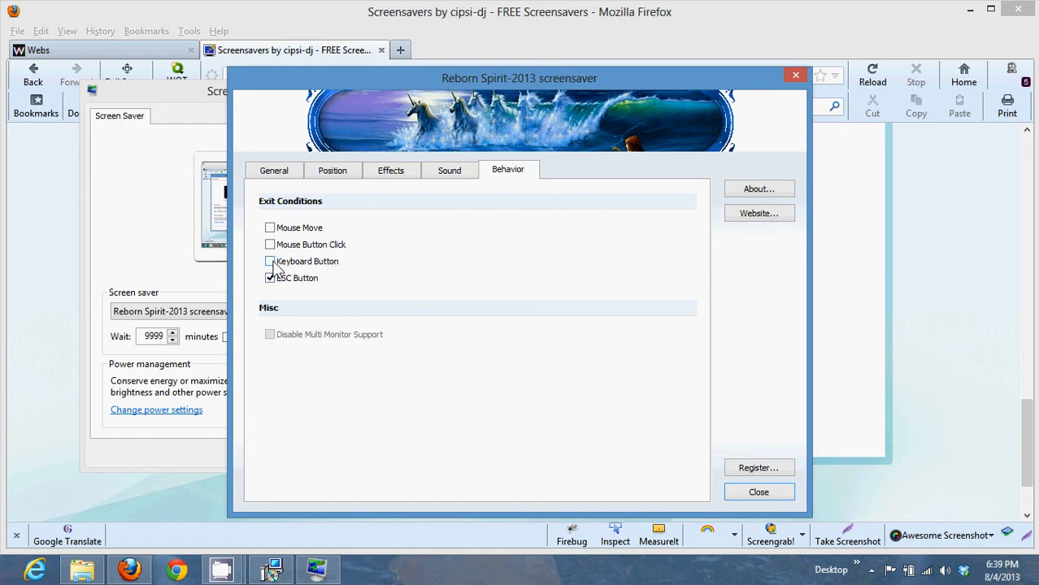
click(270, 260)
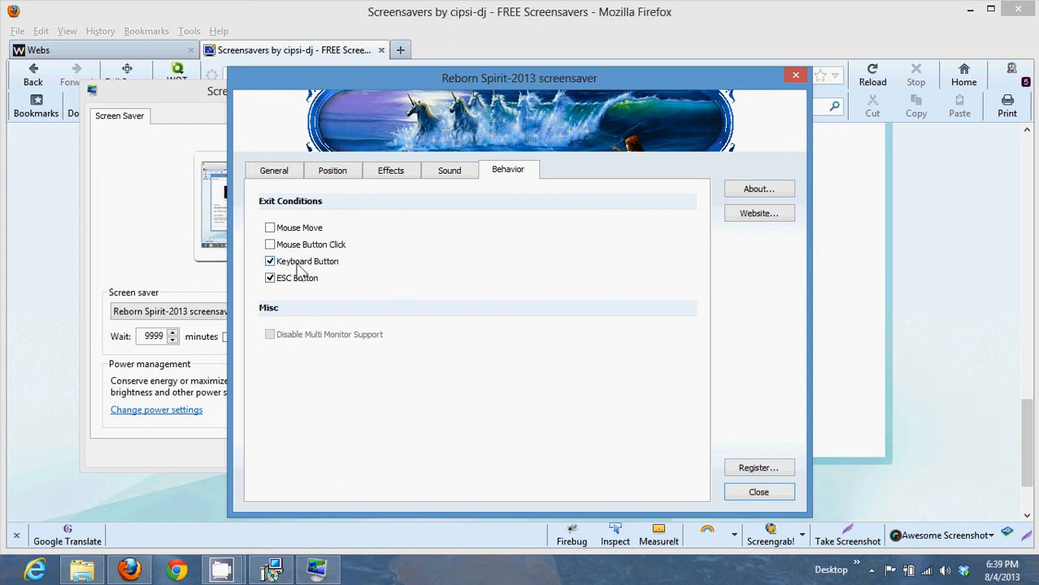
mouse_move(399, 305)
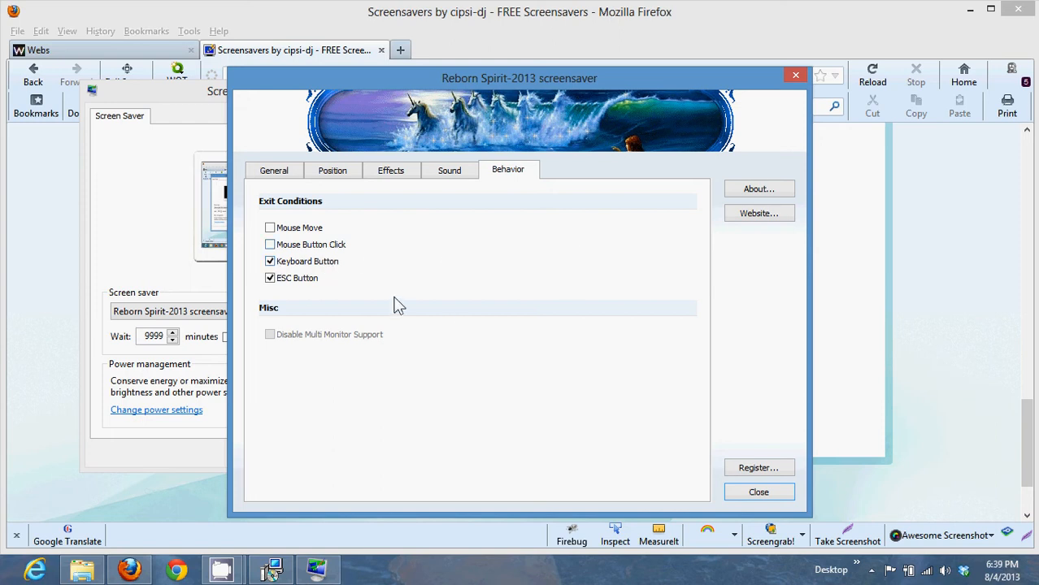
mouse_move(393, 306)
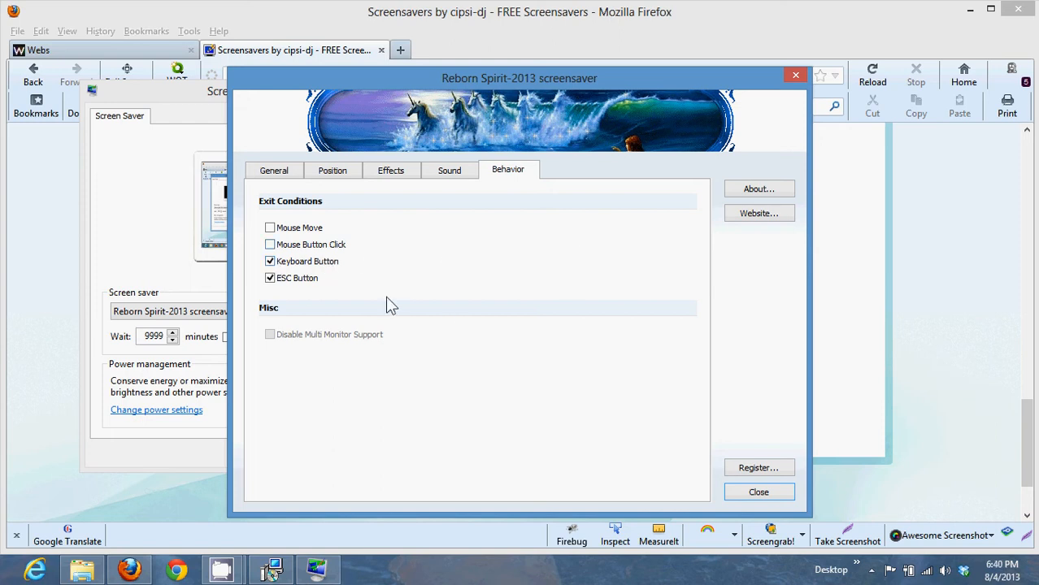
mouse_move(423, 333)
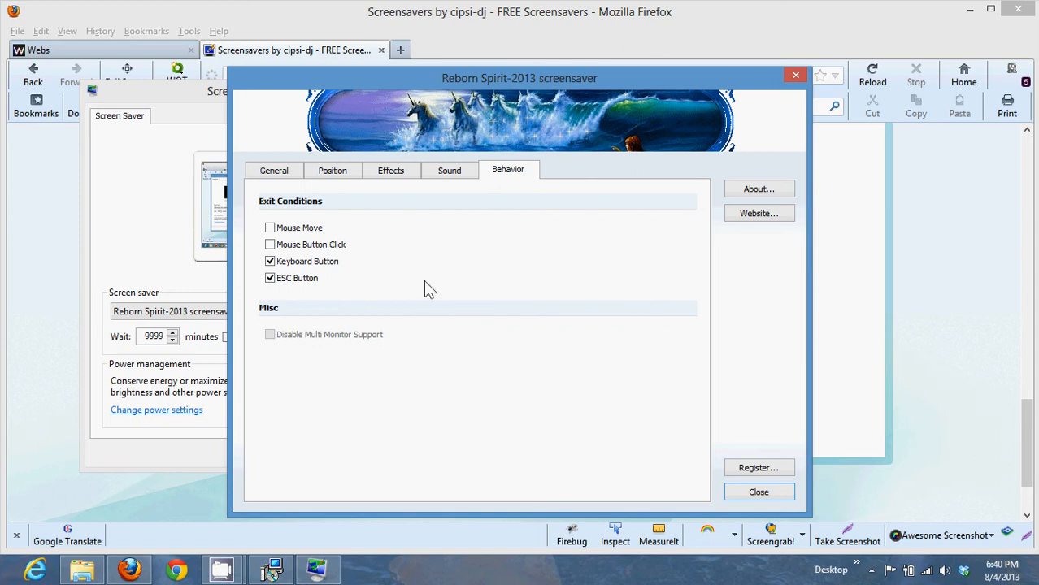
mouse_move(712, 420)
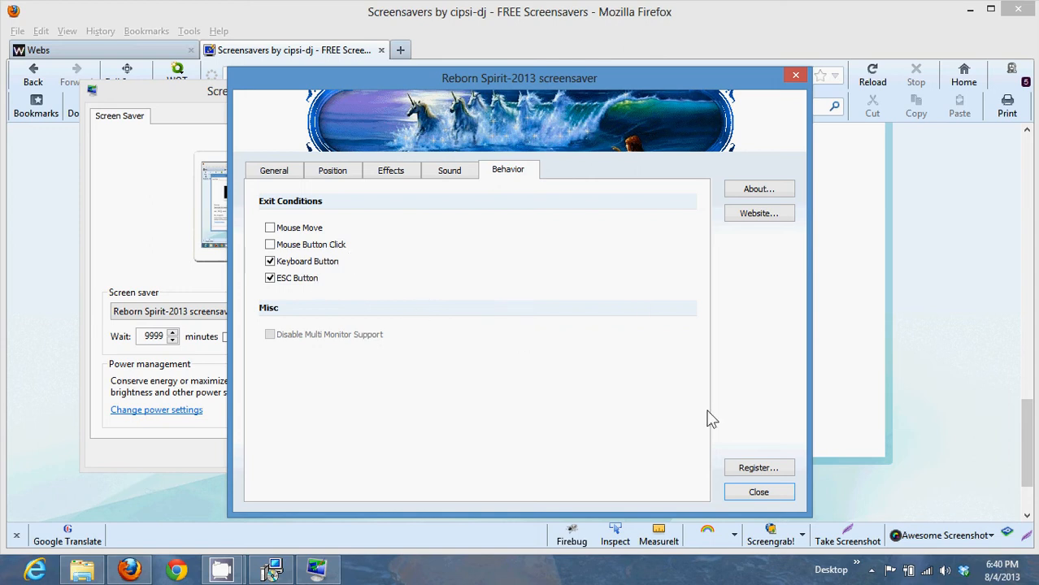
mouse_move(748, 400)
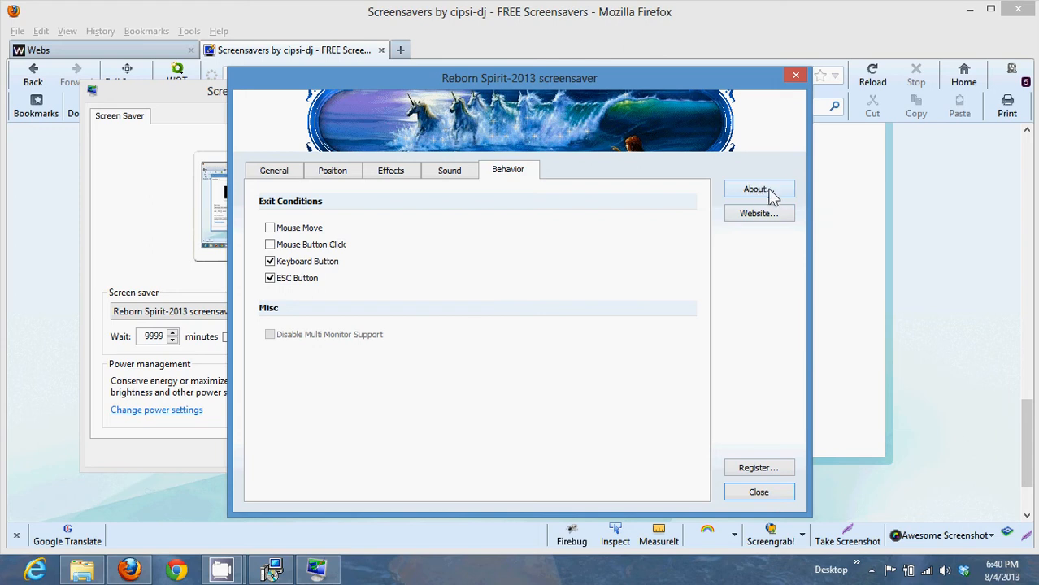
- View the screensaver's About box and dismiss it
click(757, 189)
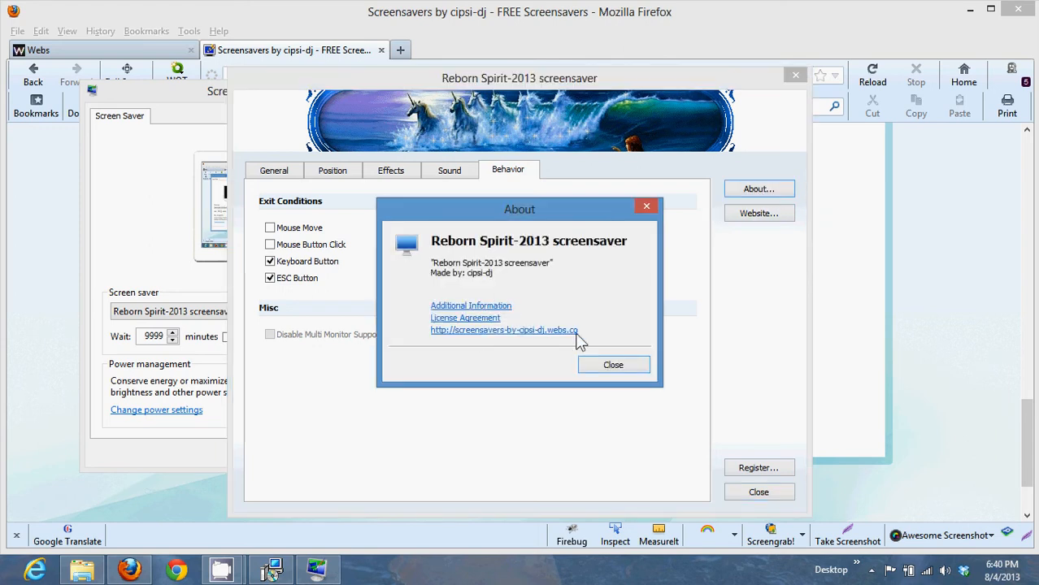
click(613, 364)
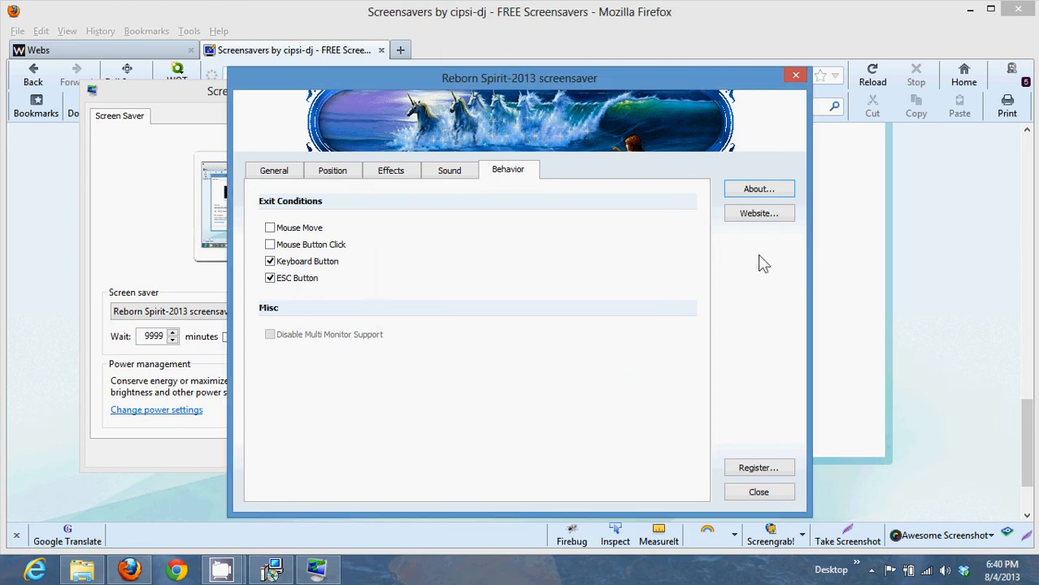
mouse_move(586, 146)
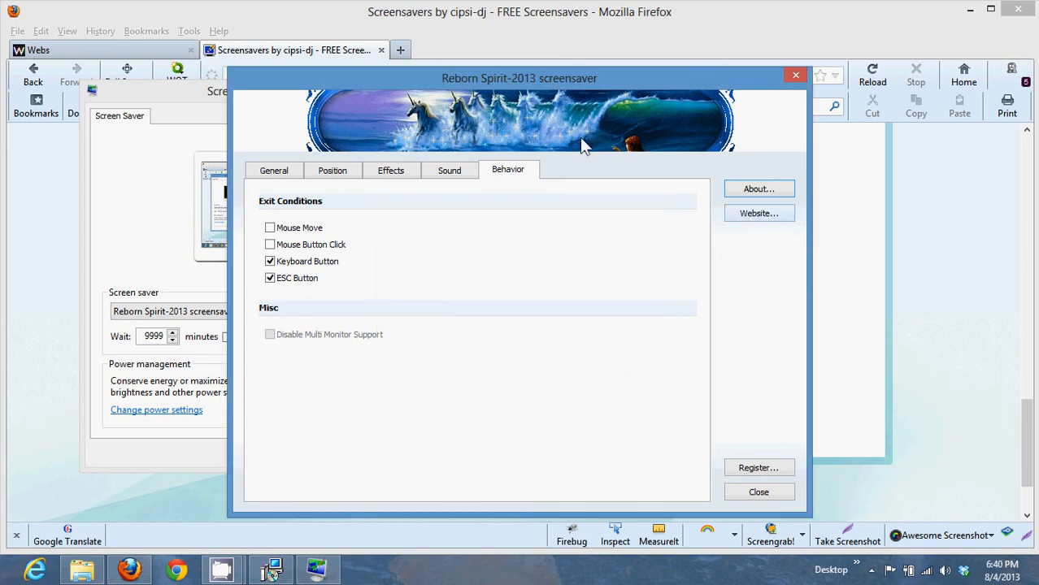
mouse_move(683, 405)
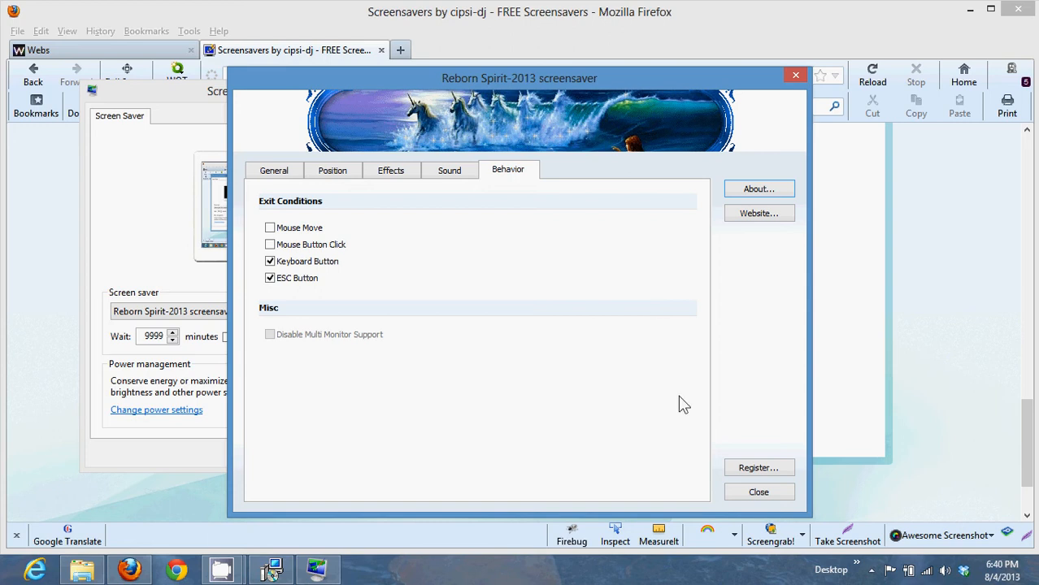
mouse_move(787, 472)
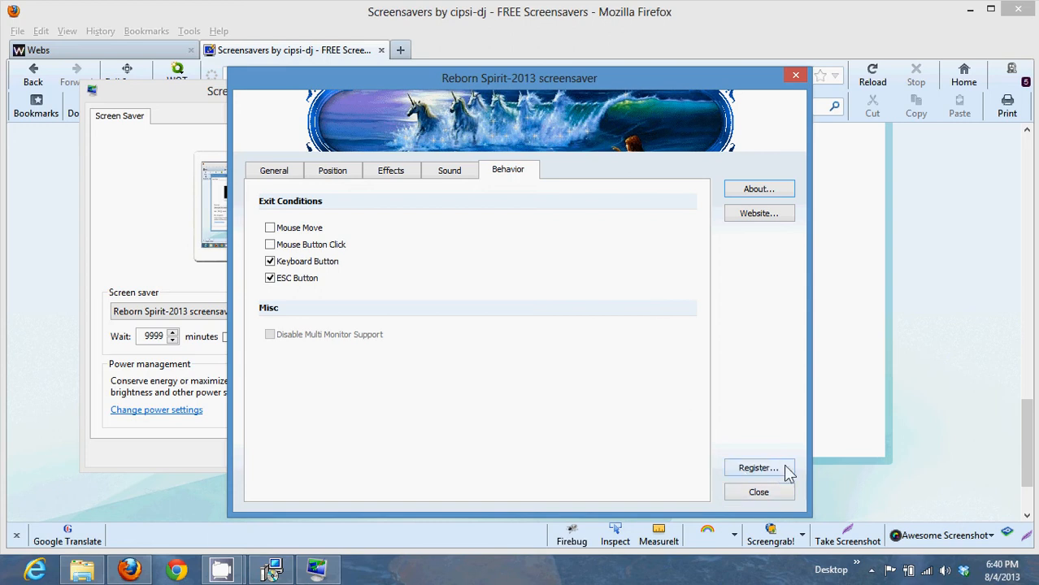
mouse_move(624, 405)
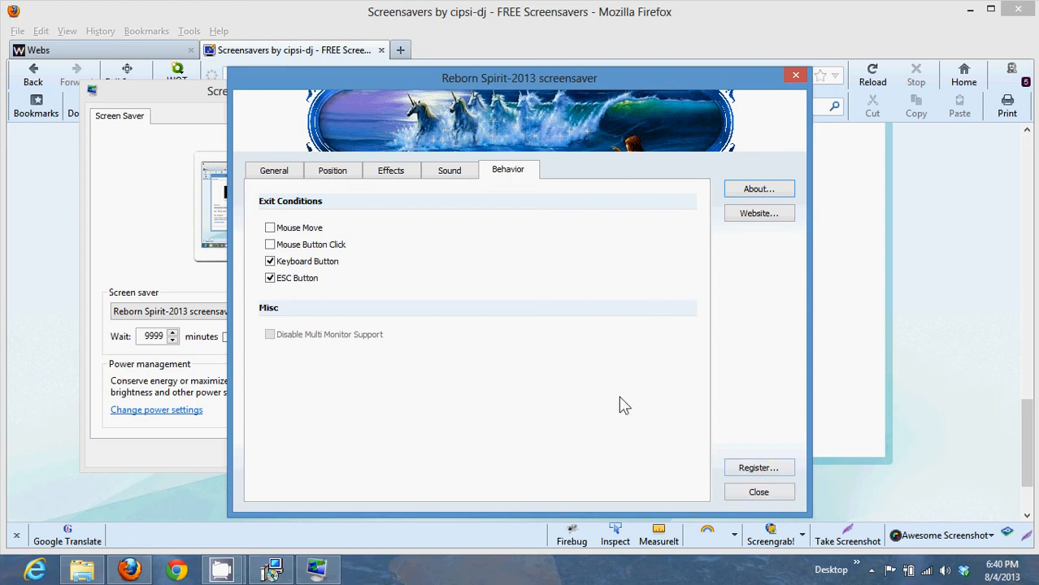
mouse_move(665, 407)
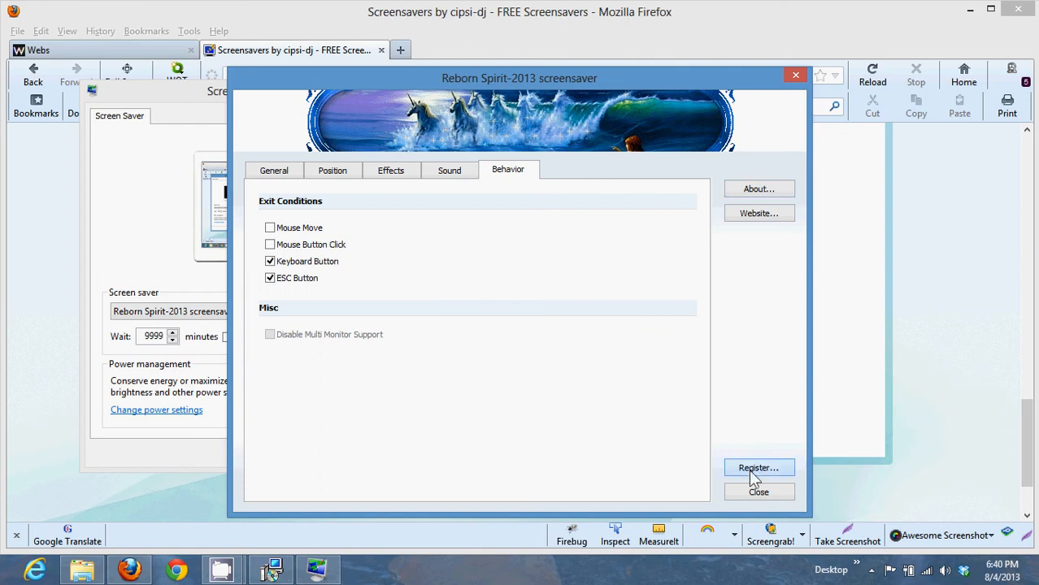
- View and dismiss the shareware registration notice, then close the screensaver's settings window
click(758, 469)
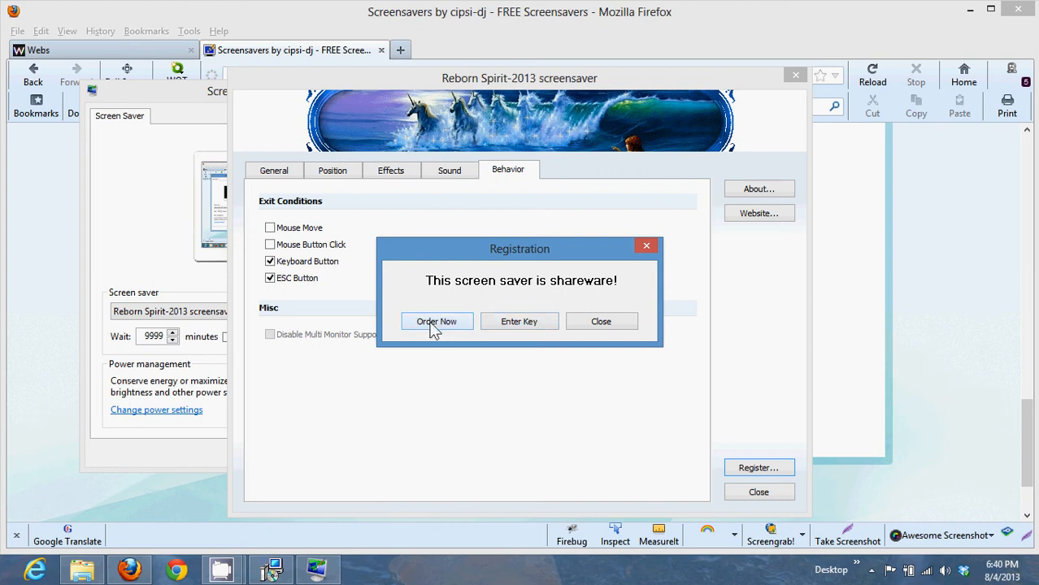
mouse_move(518, 322)
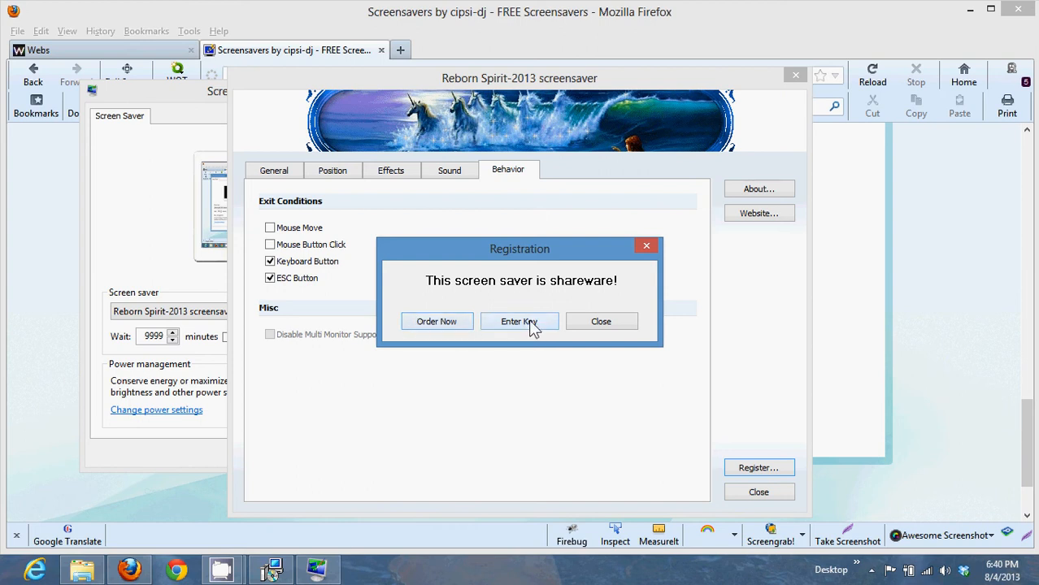
mouse_move(644, 309)
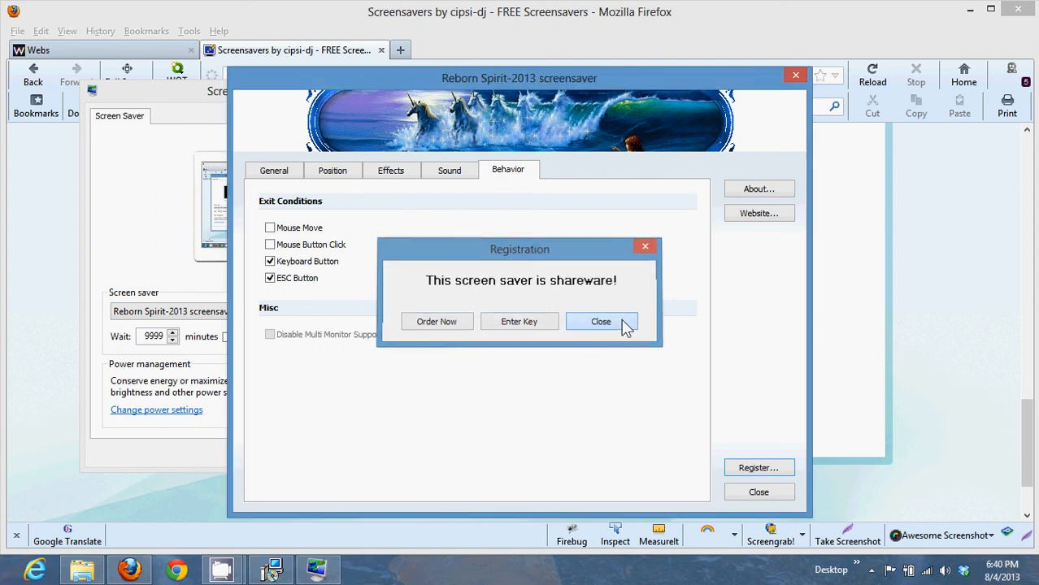
click(601, 322)
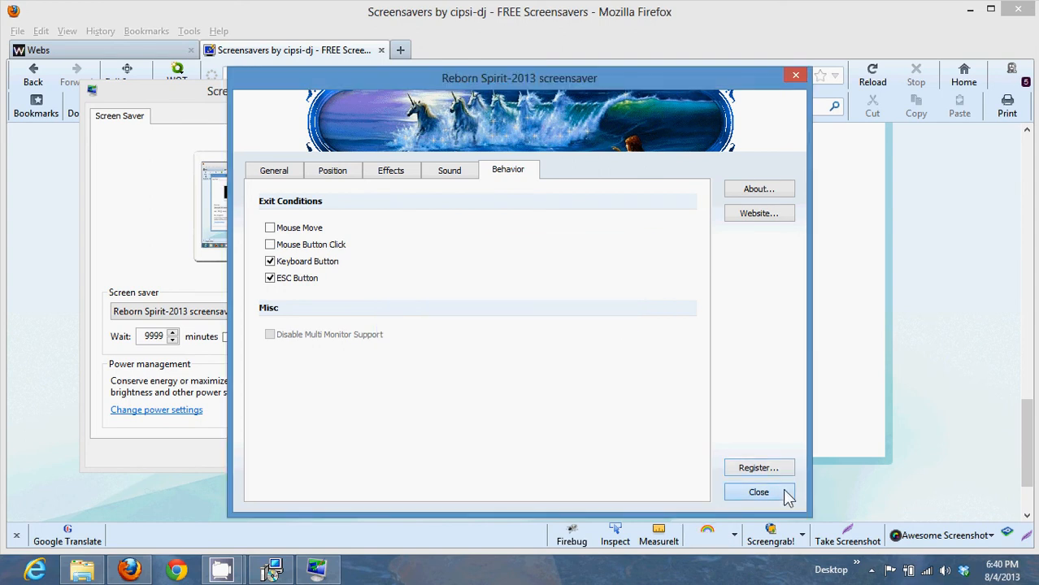
click(758, 491)
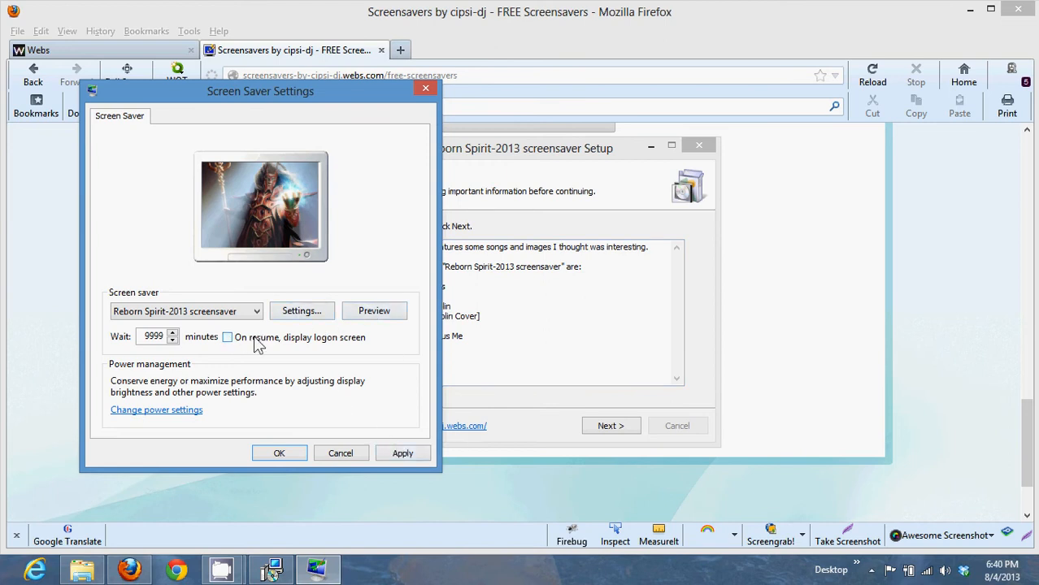
mouse_move(361, 343)
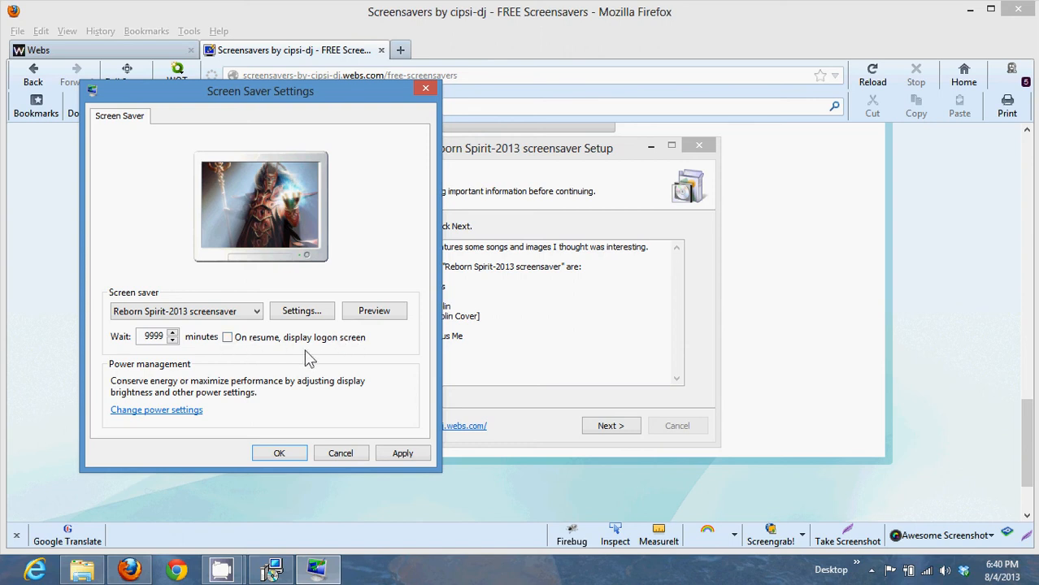
mouse_move(208, 354)
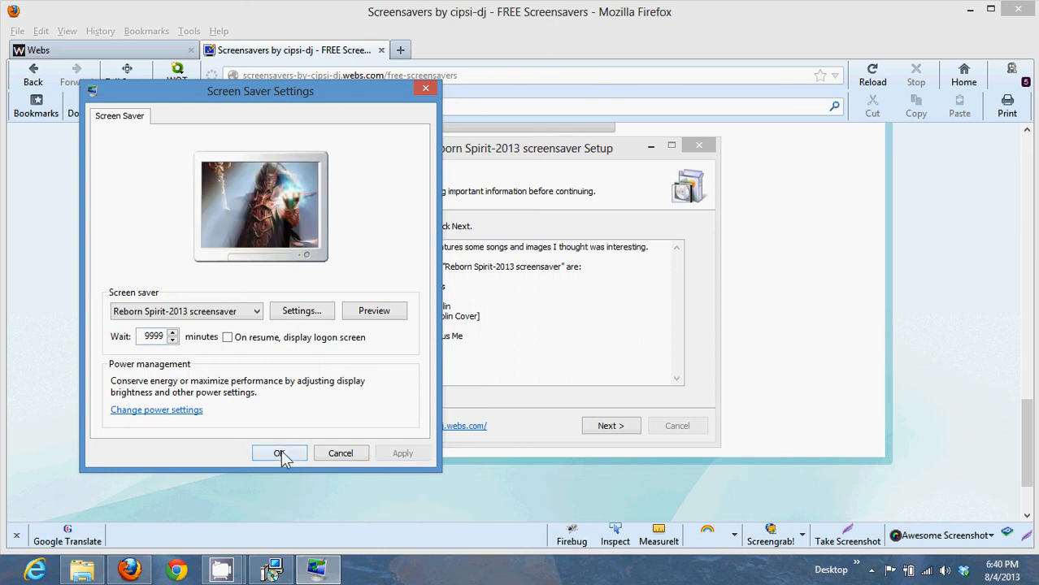
- Confirm Screen Saver Settings with OK, keeping Reborn Spirit-2013 and the 9999-minute wait
click(280, 452)
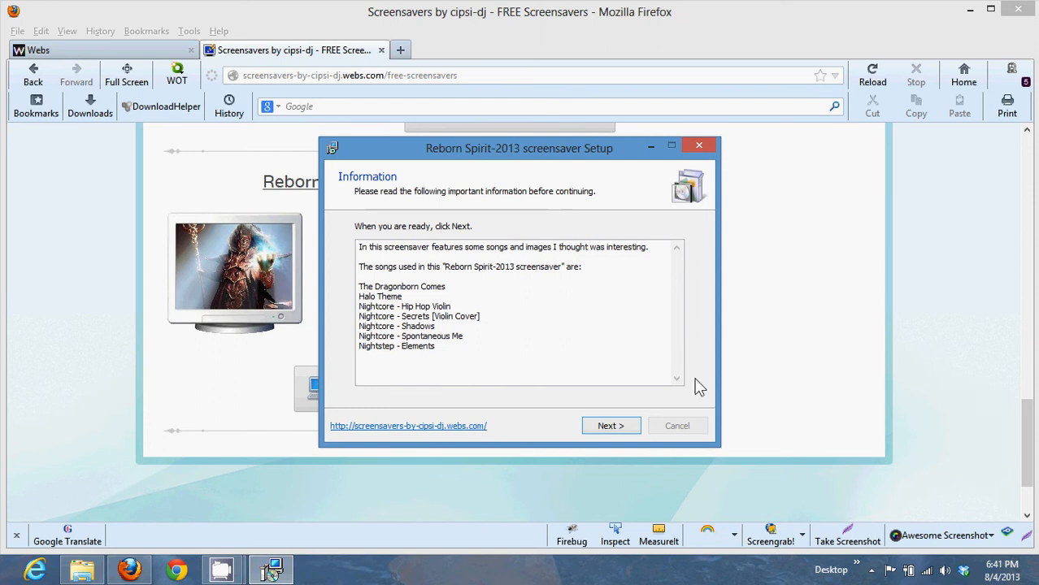
mouse_move(555, 392)
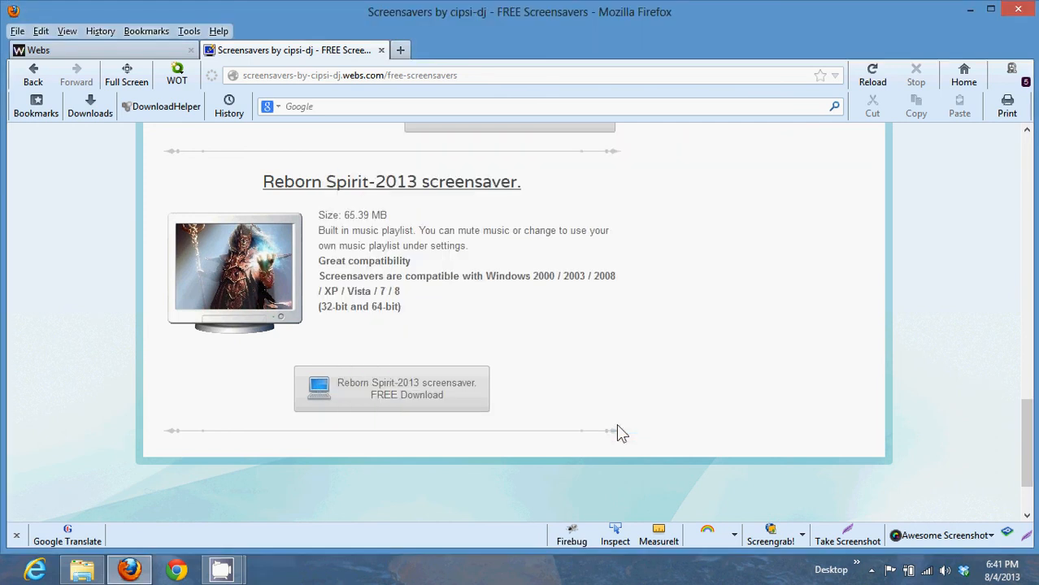
mouse_move(386, 459)
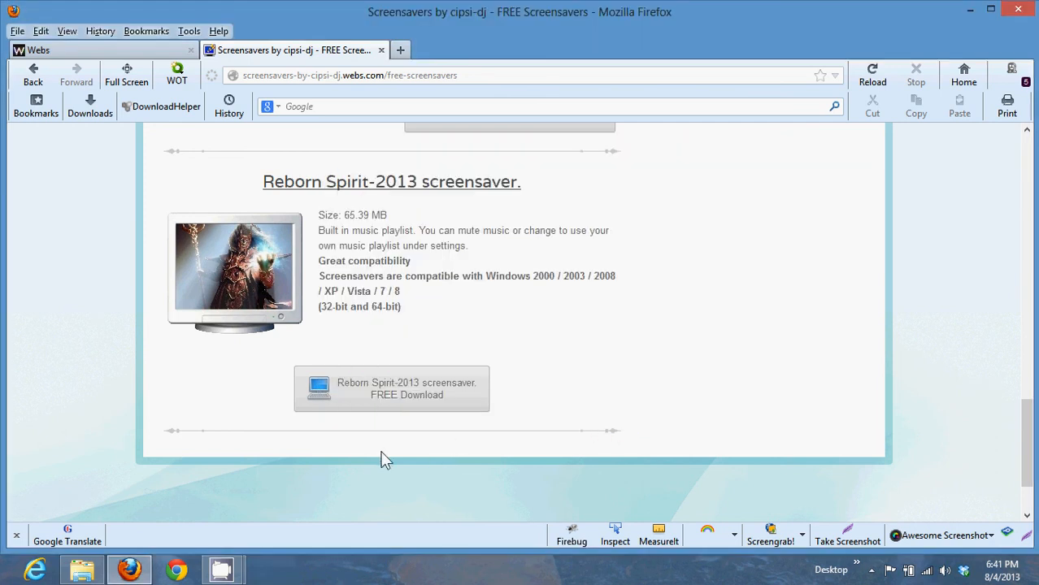
mouse_move(89, 361)
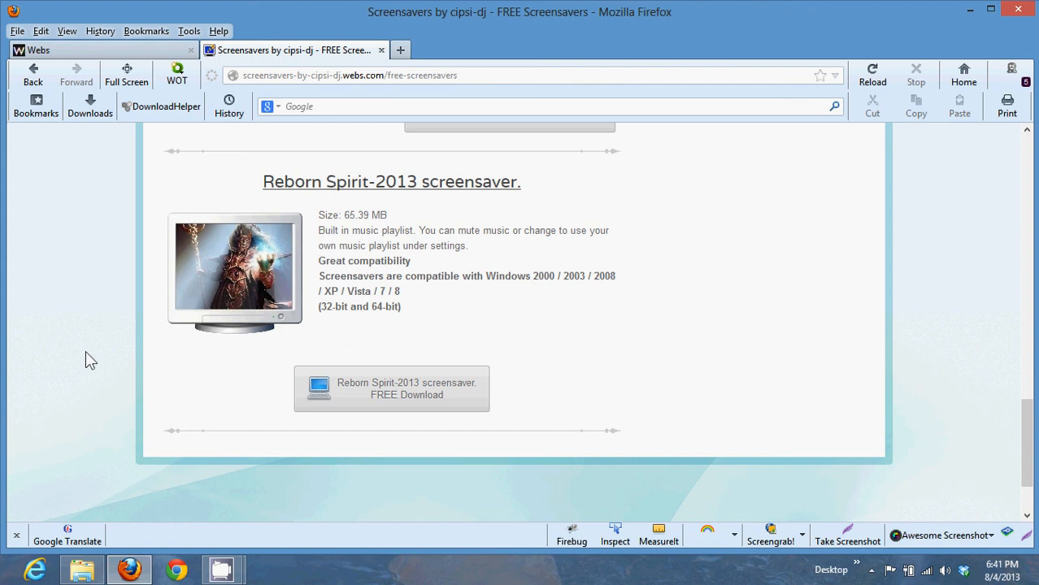
mouse_move(374, 397)
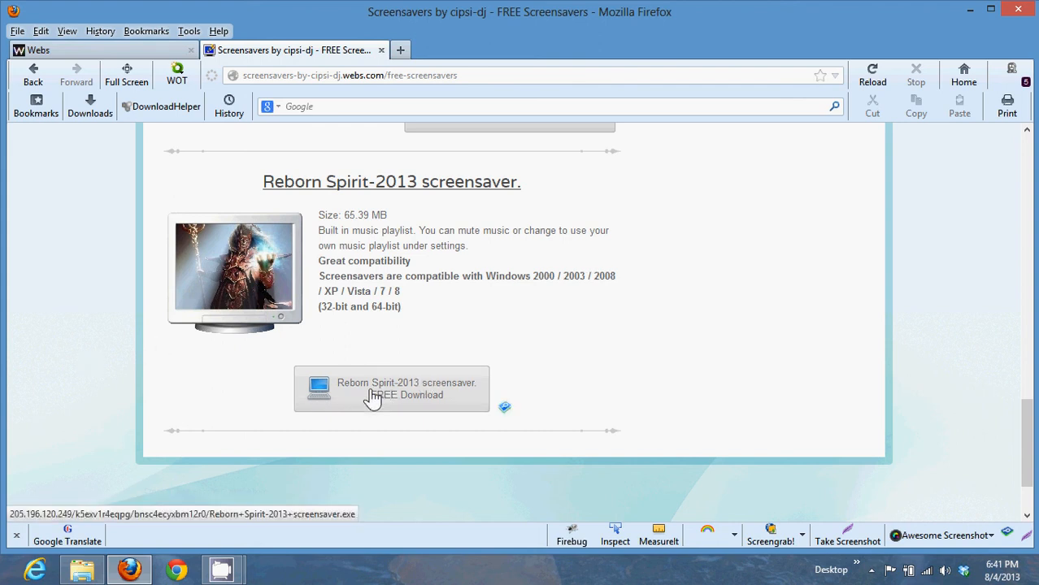
mouse_move(566, 340)
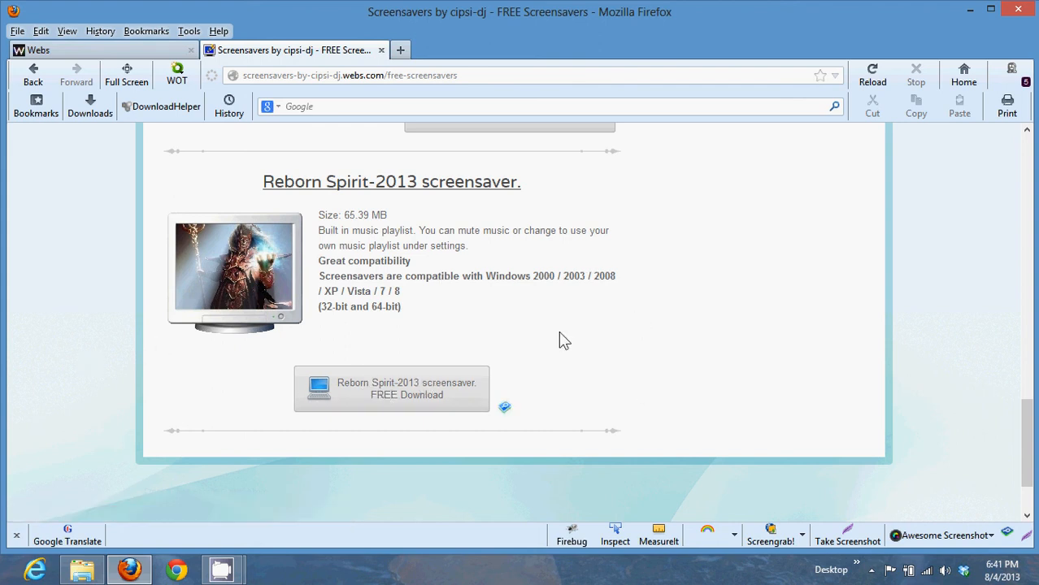
mouse_move(648, 293)
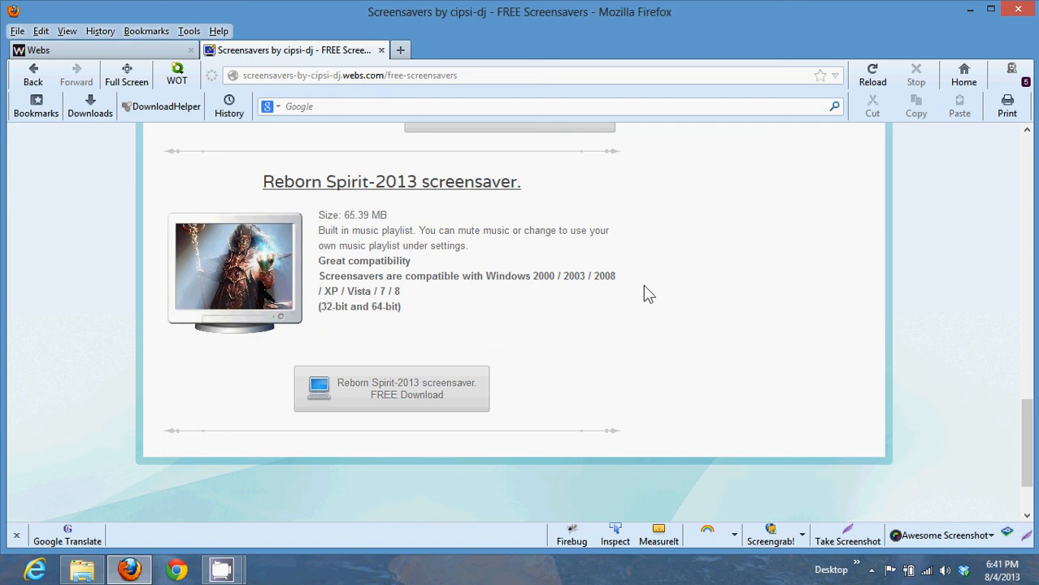
mouse_move(582, 316)
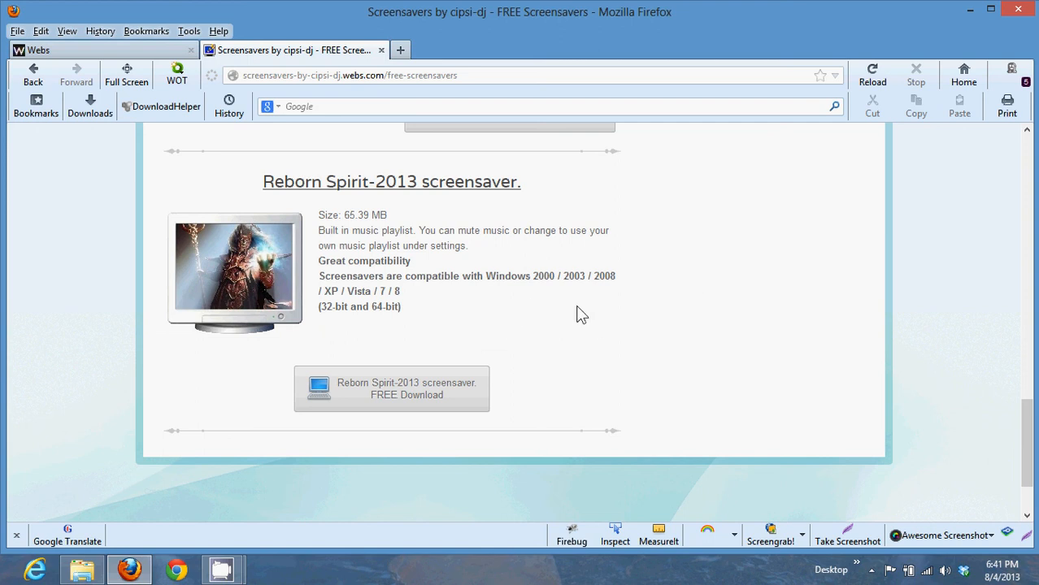
mouse_move(480, 299)
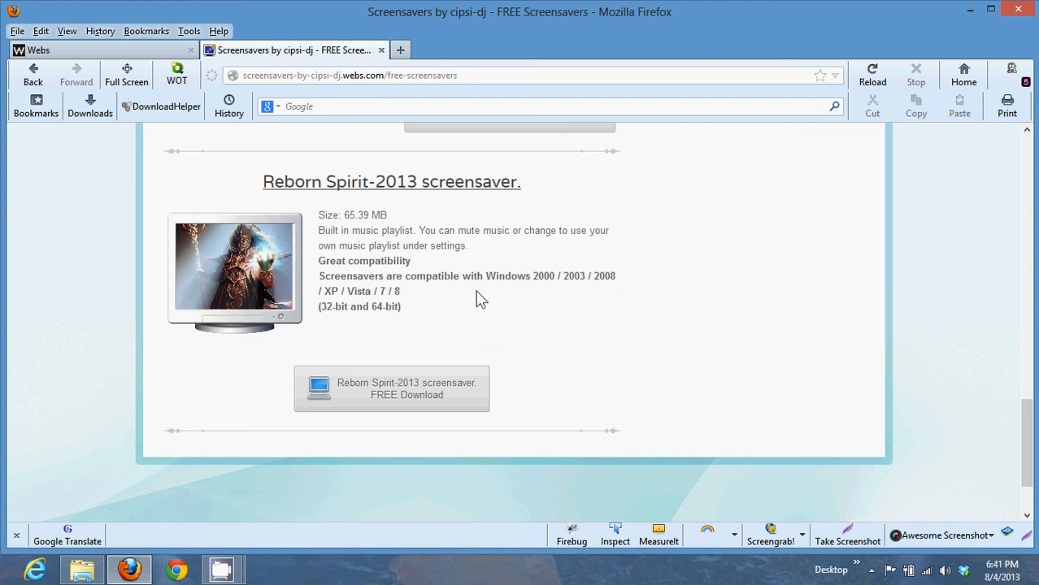
mouse_move(497, 279)
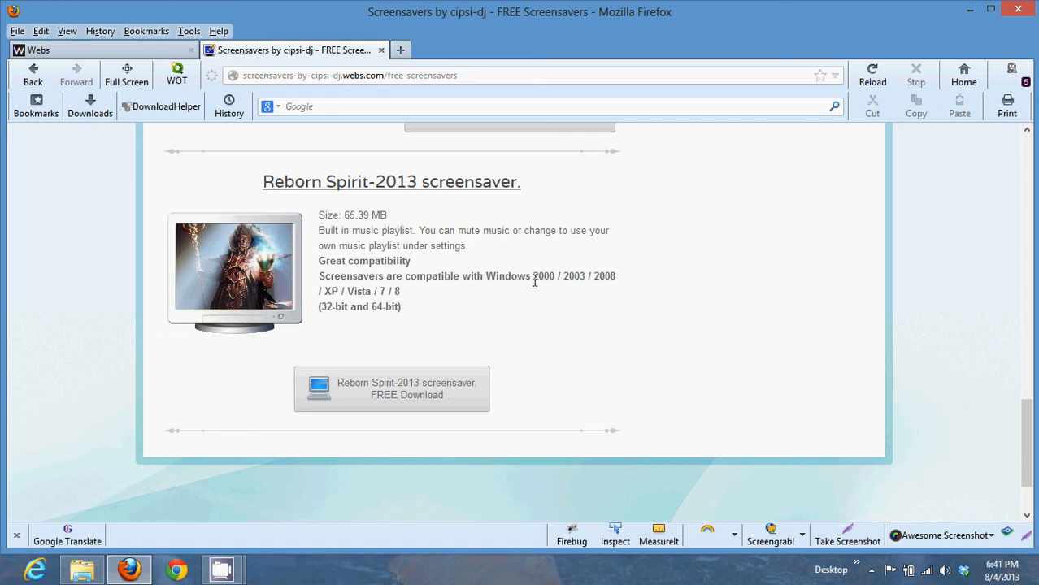
mouse_move(416, 361)
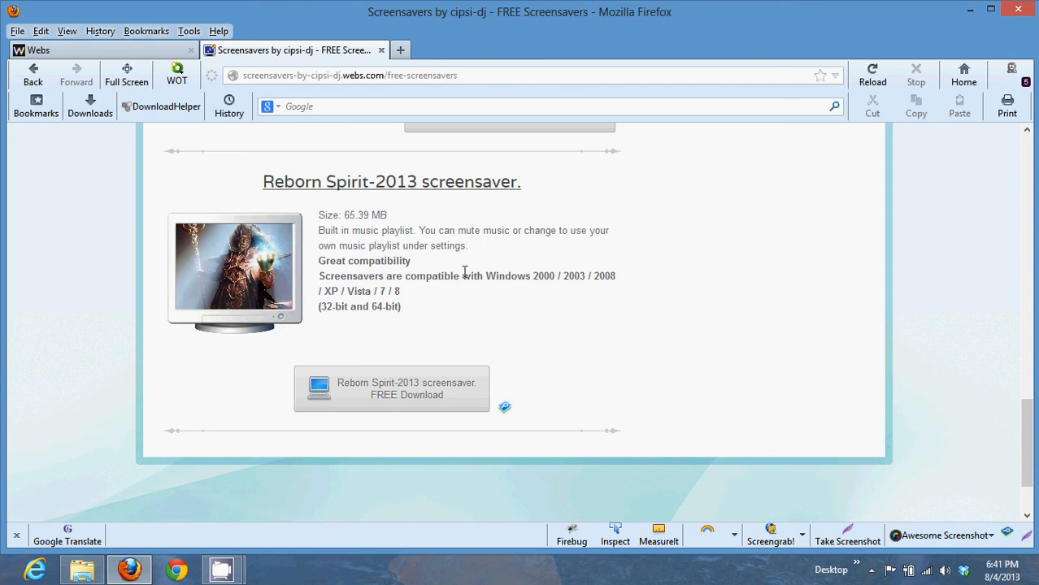
mouse_move(478, 280)
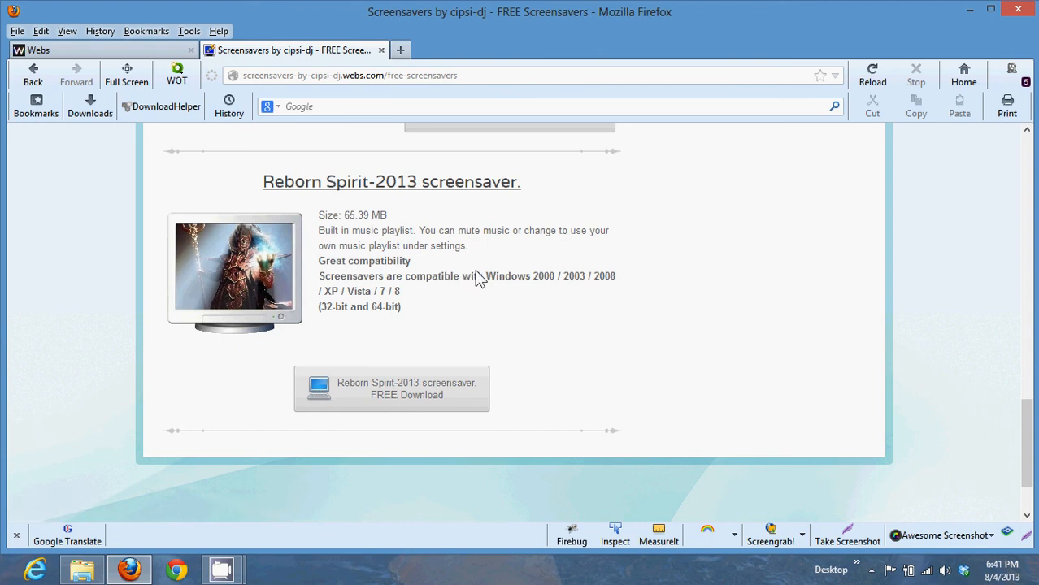
mouse_move(390, 395)
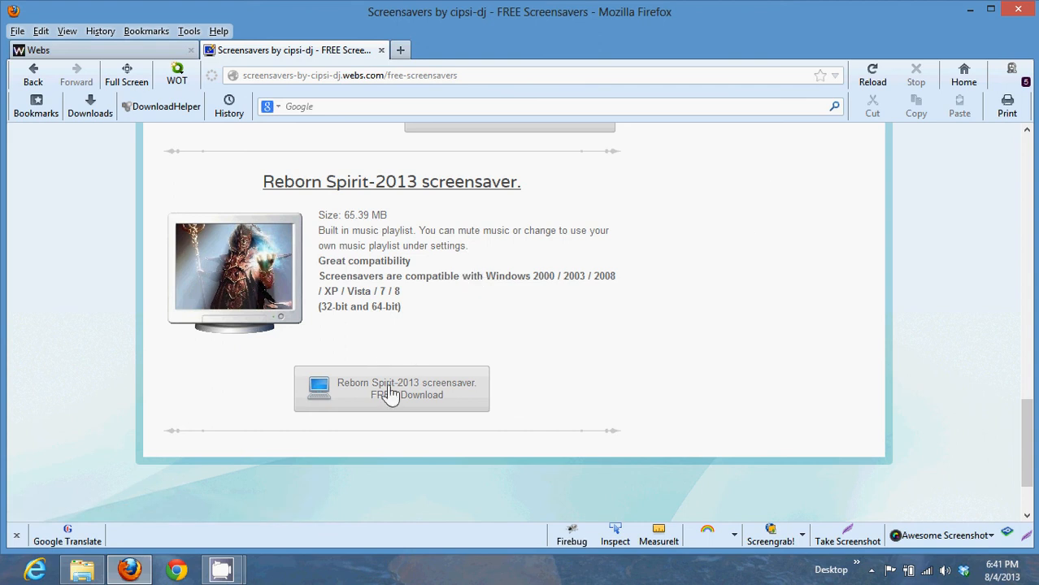
mouse_move(587, 315)
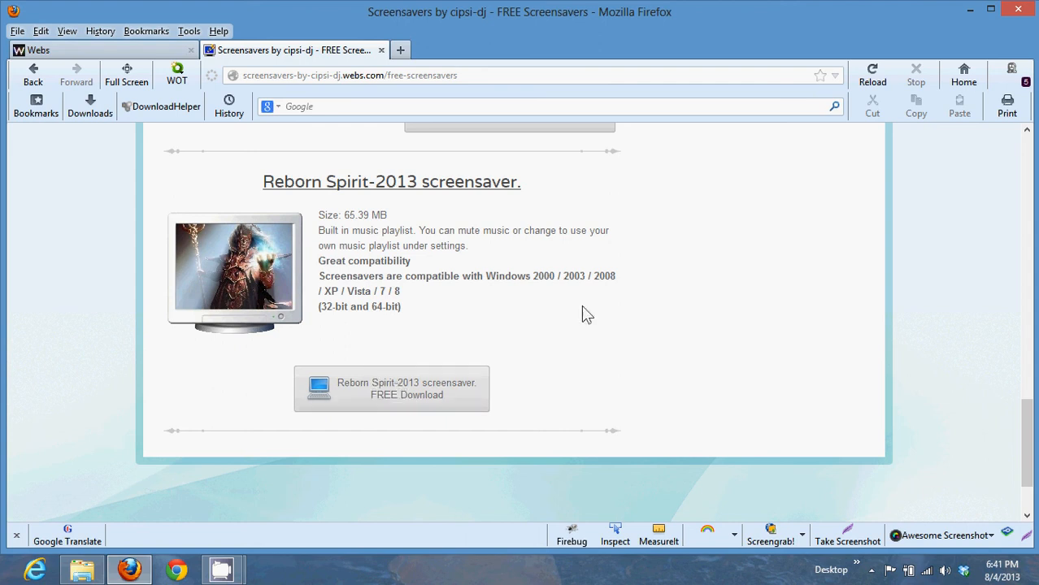
mouse_move(517, 322)
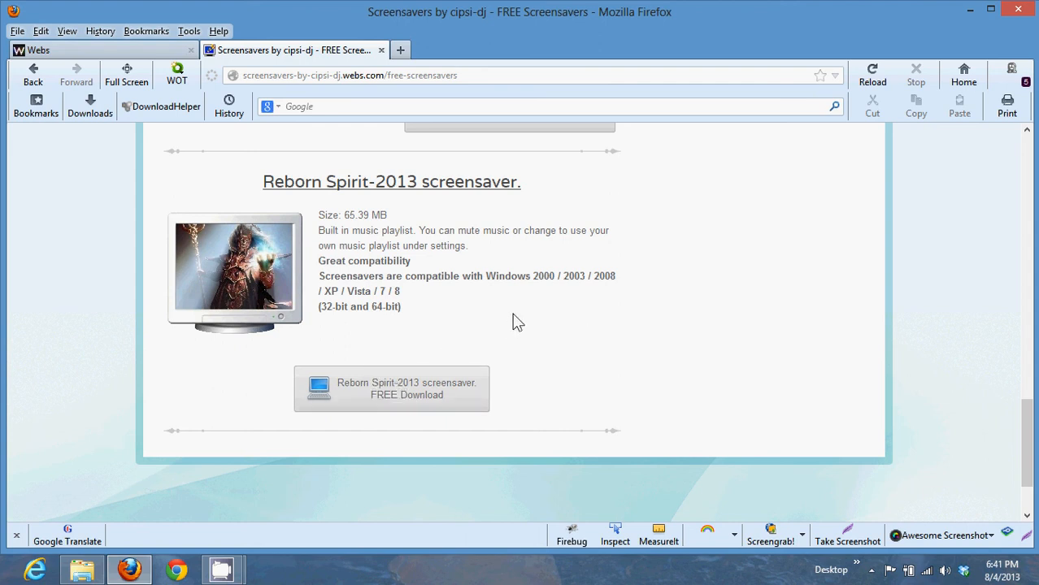
mouse_move(589, 275)
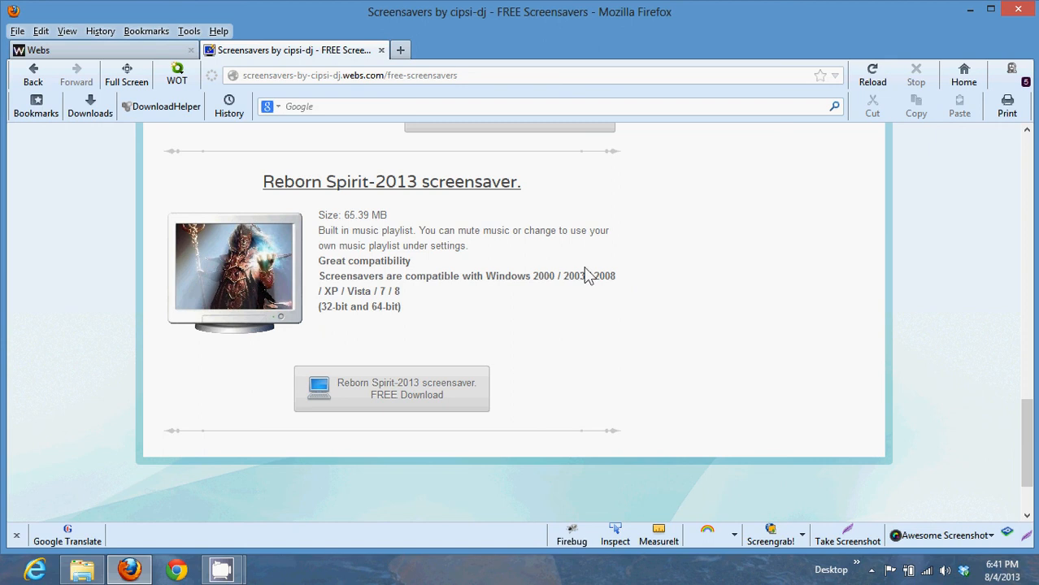
mouse_move(423, 356)
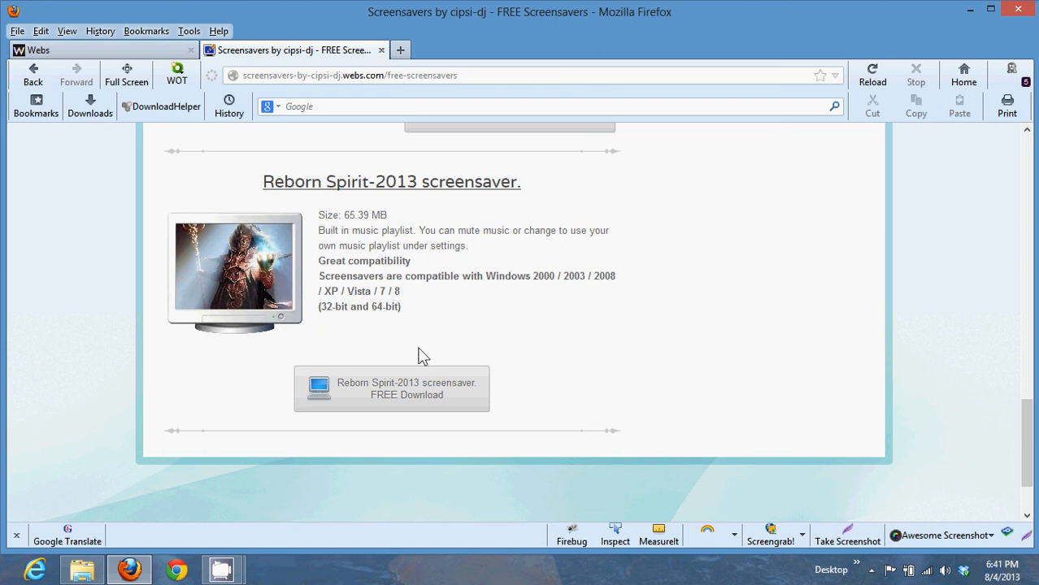
mouse_move(594, 310)
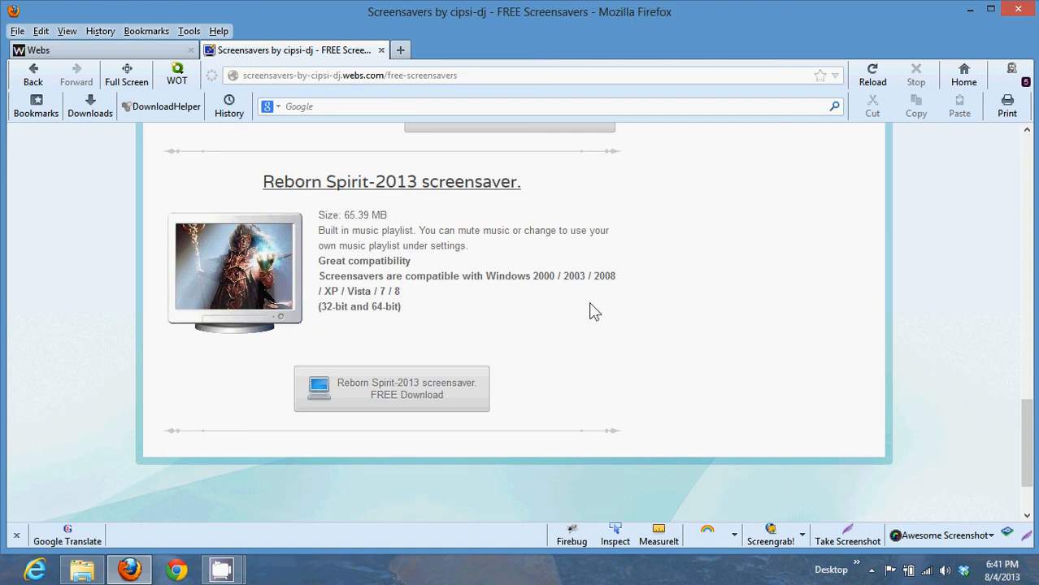
mouse_move(458, 317)
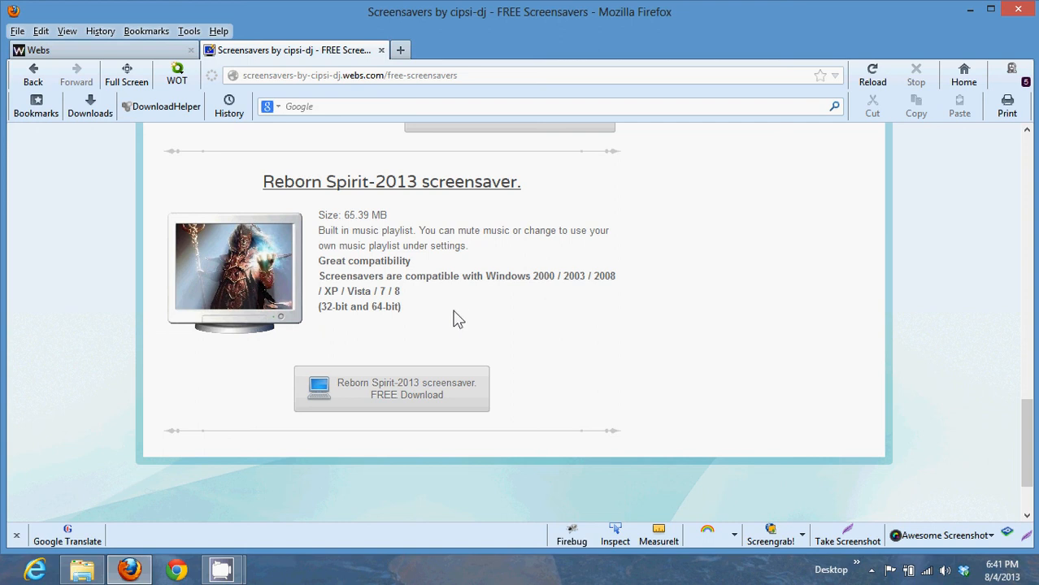
mouse_move(406, 296)
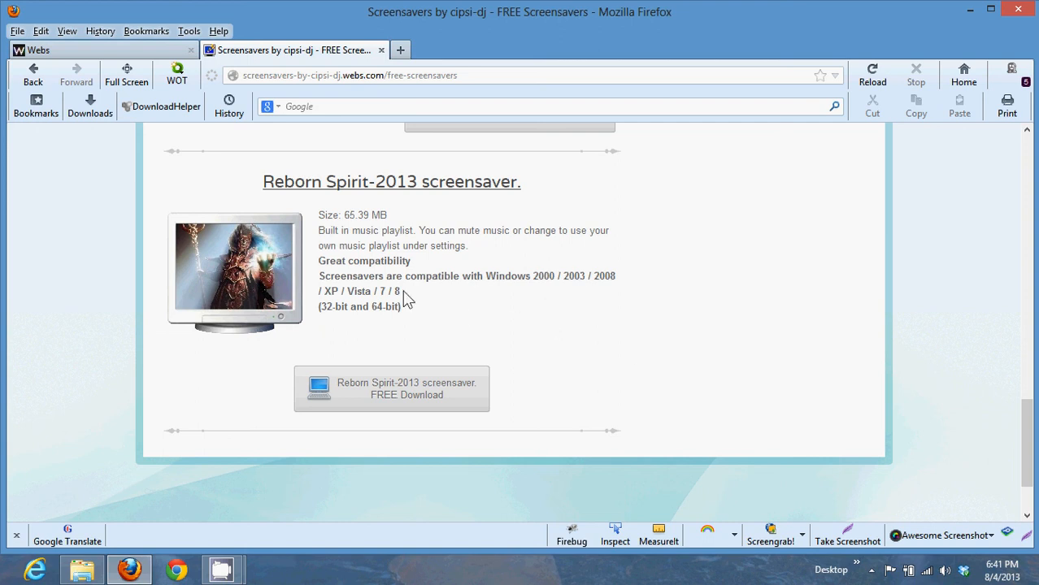
mouse_move(484, 296)
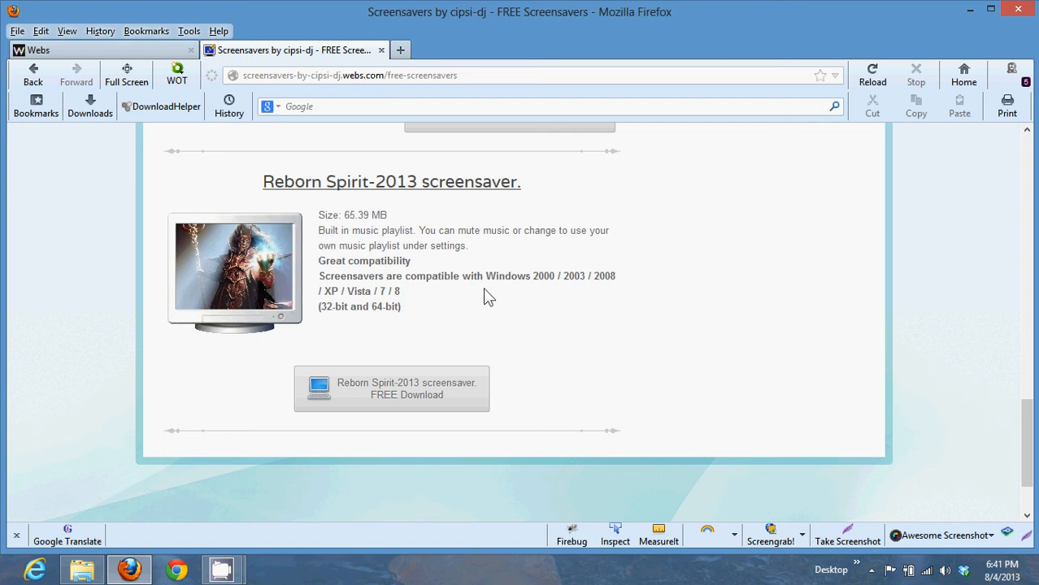
mouse_move(239, 531)
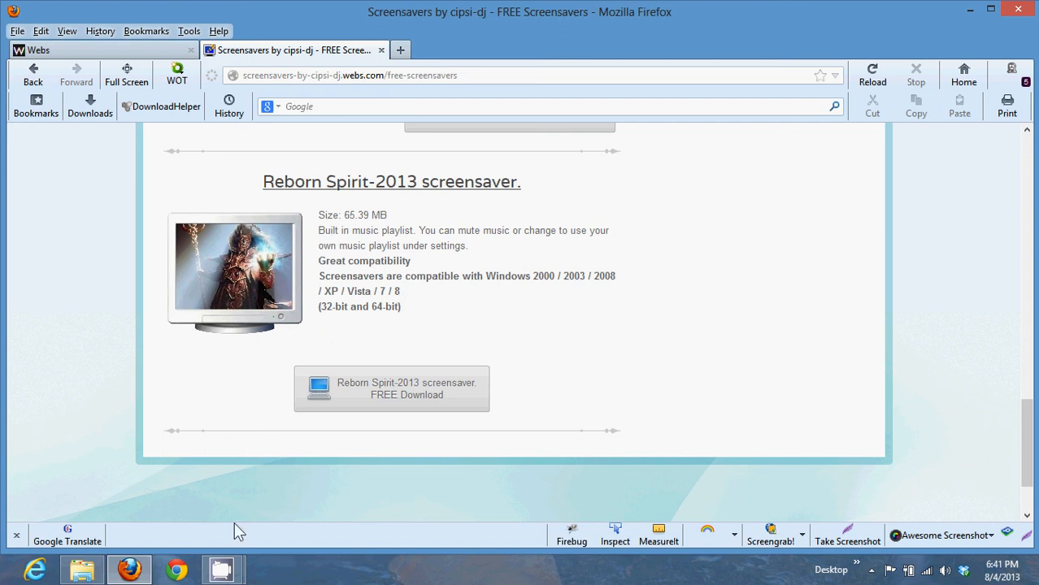